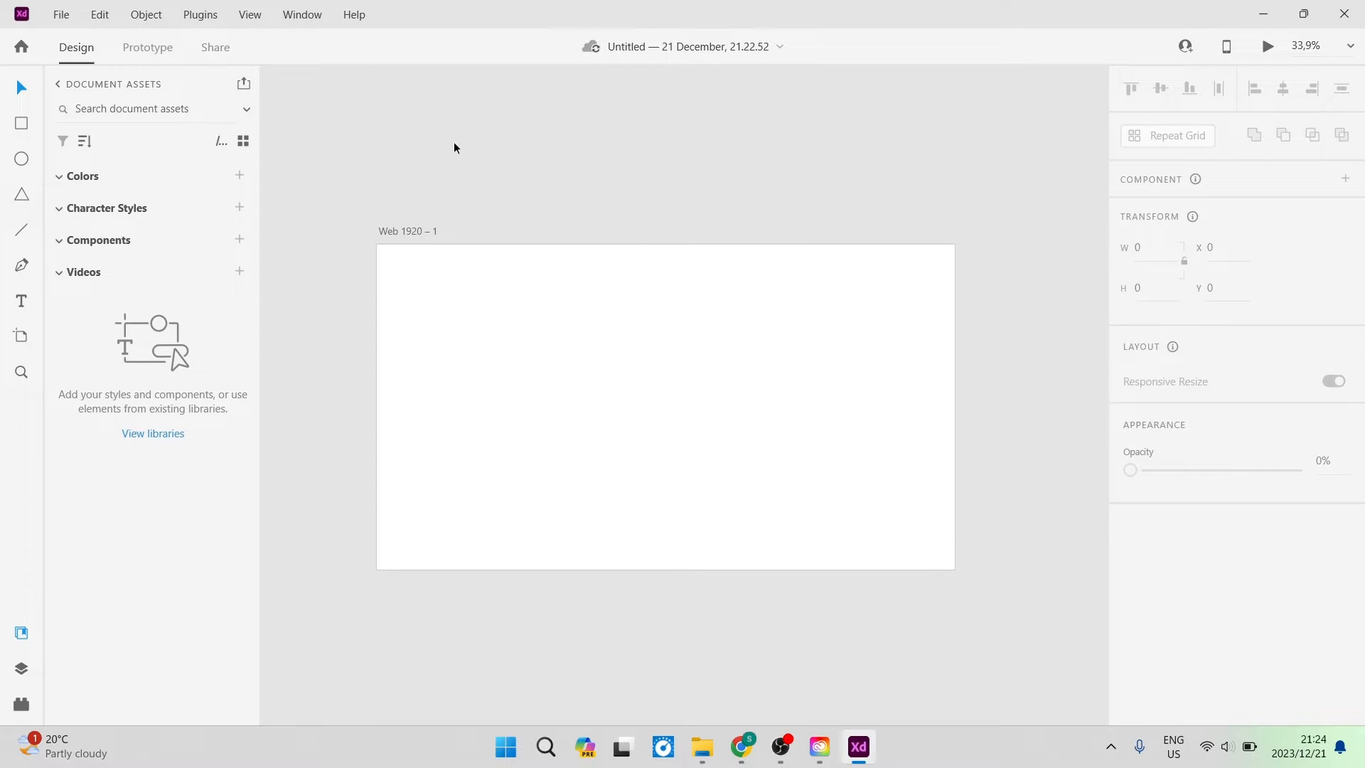
mouse_move(525, 232)
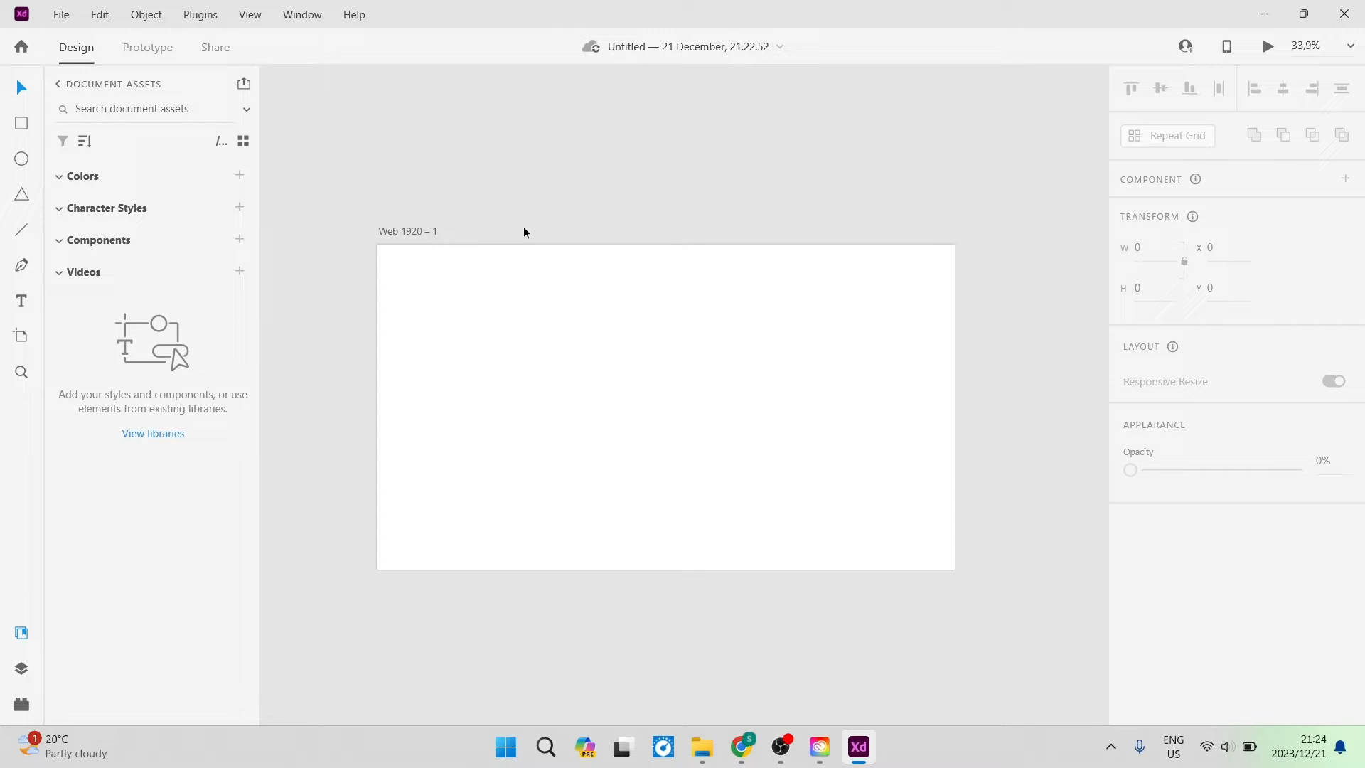
mouse_move(752, 725)
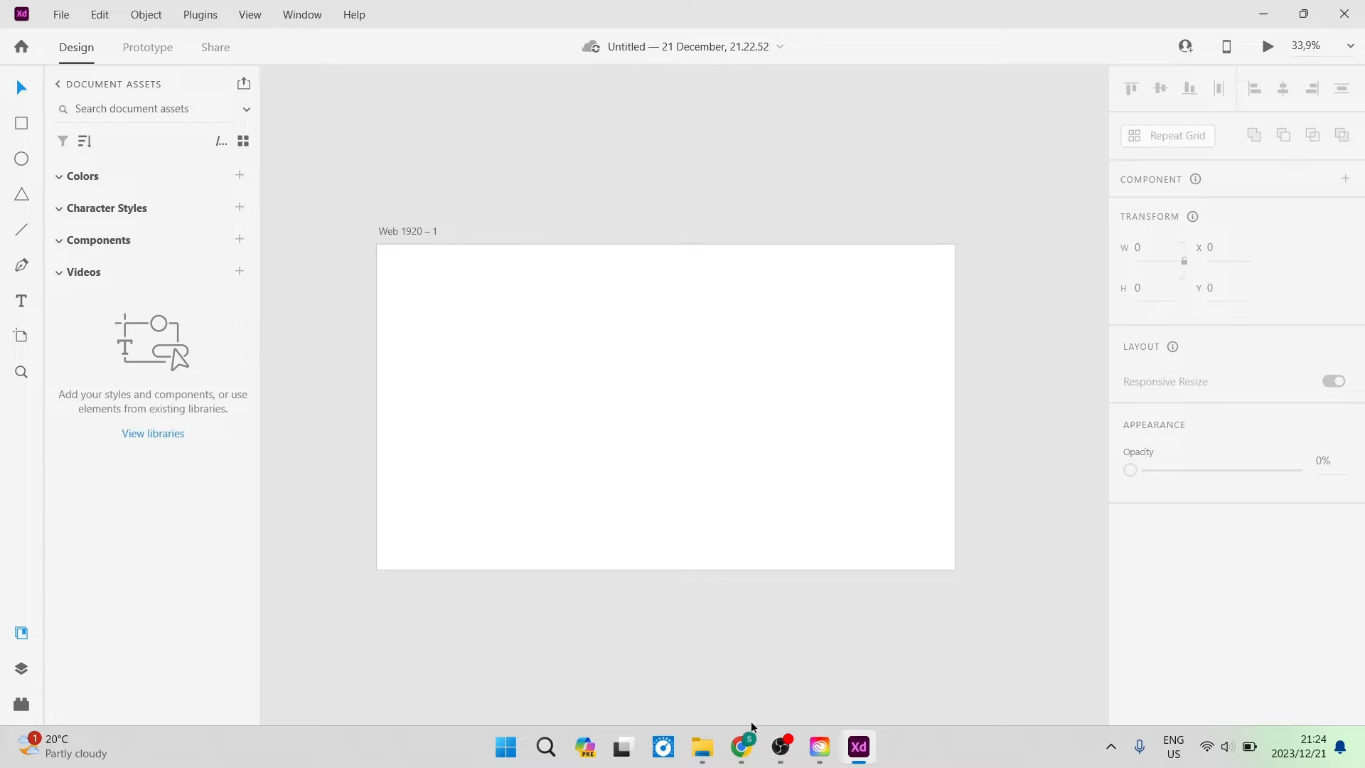
- Switch from XD to the Chrome tab showing 1001freefonts.com
click(740, 746)
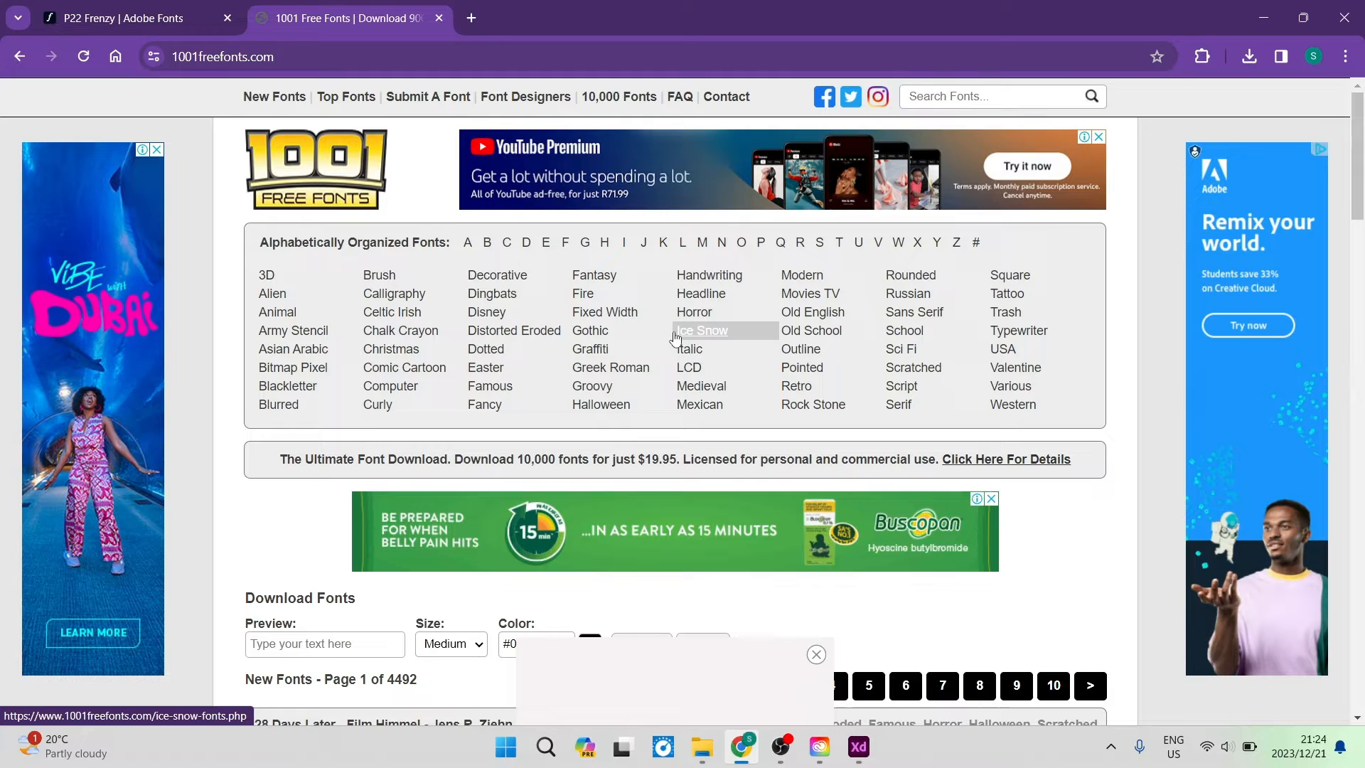
- Download the Krinkes script font and open krinkes.zip from Chrome's recent downloads
scroll(down, 3)
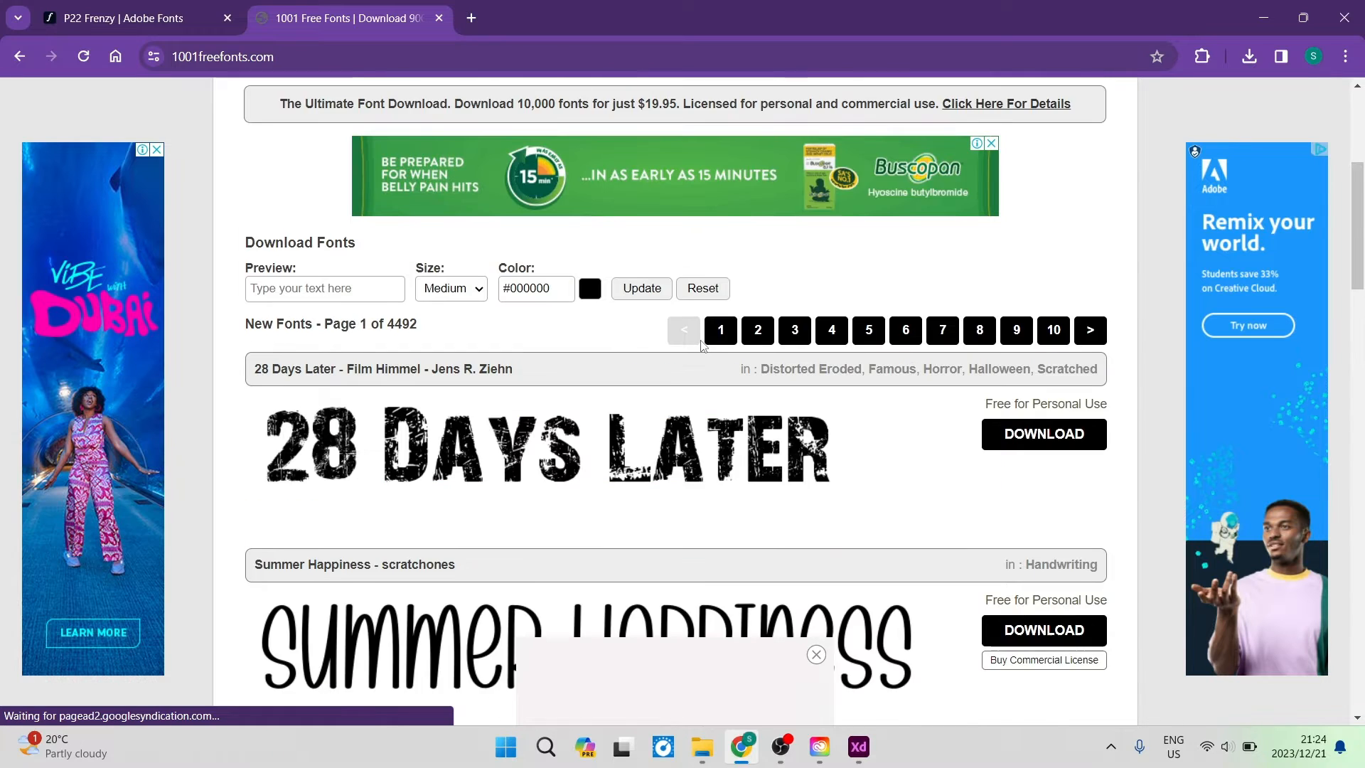
scroll(down, 3)
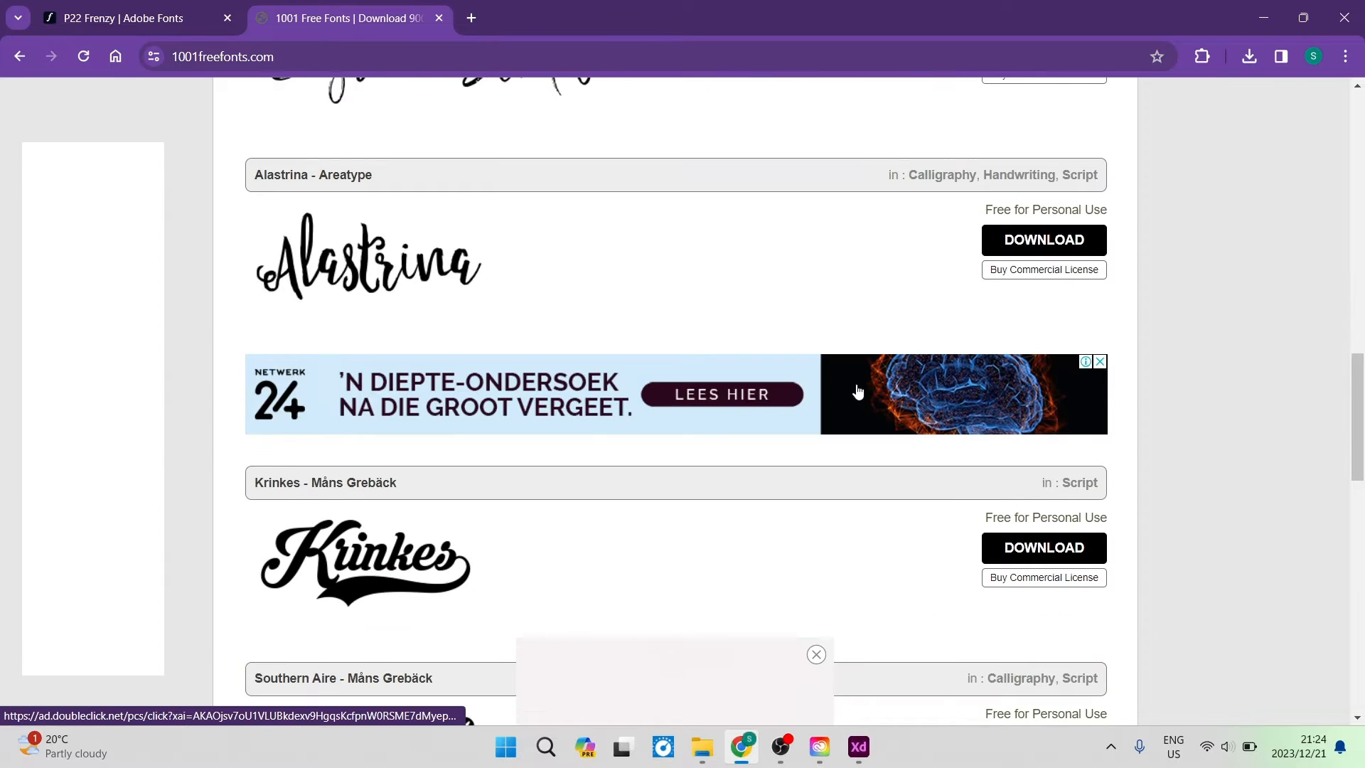
scroll(down, 3)
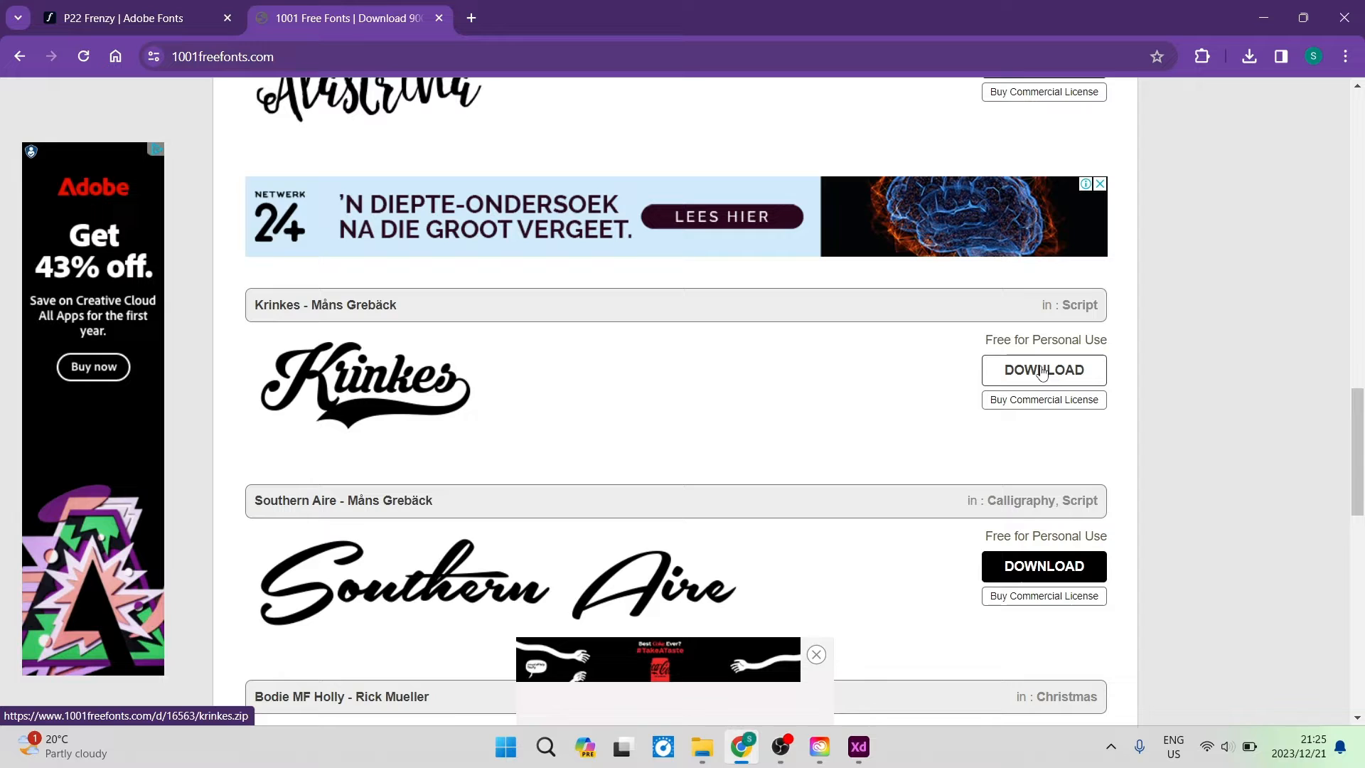
click(1042, 370)
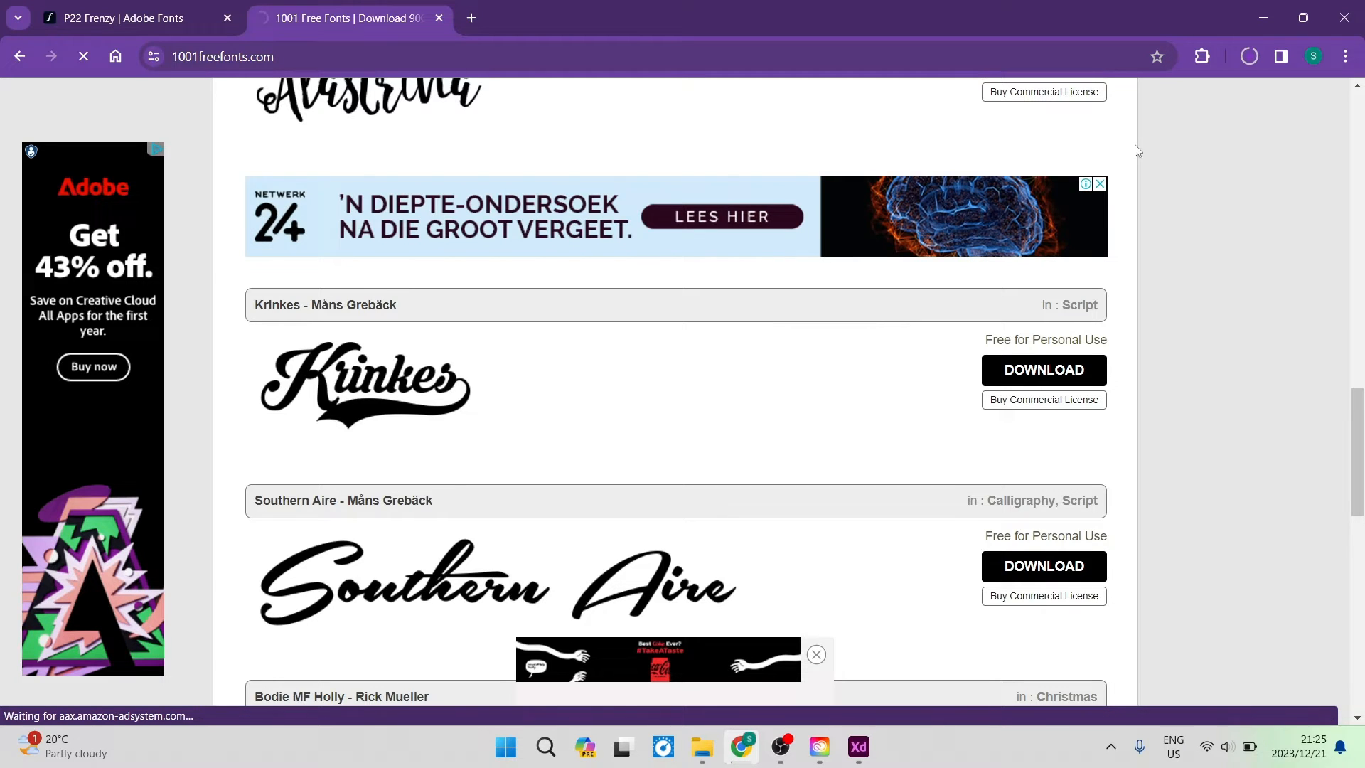
mouse_move(1187, 219)
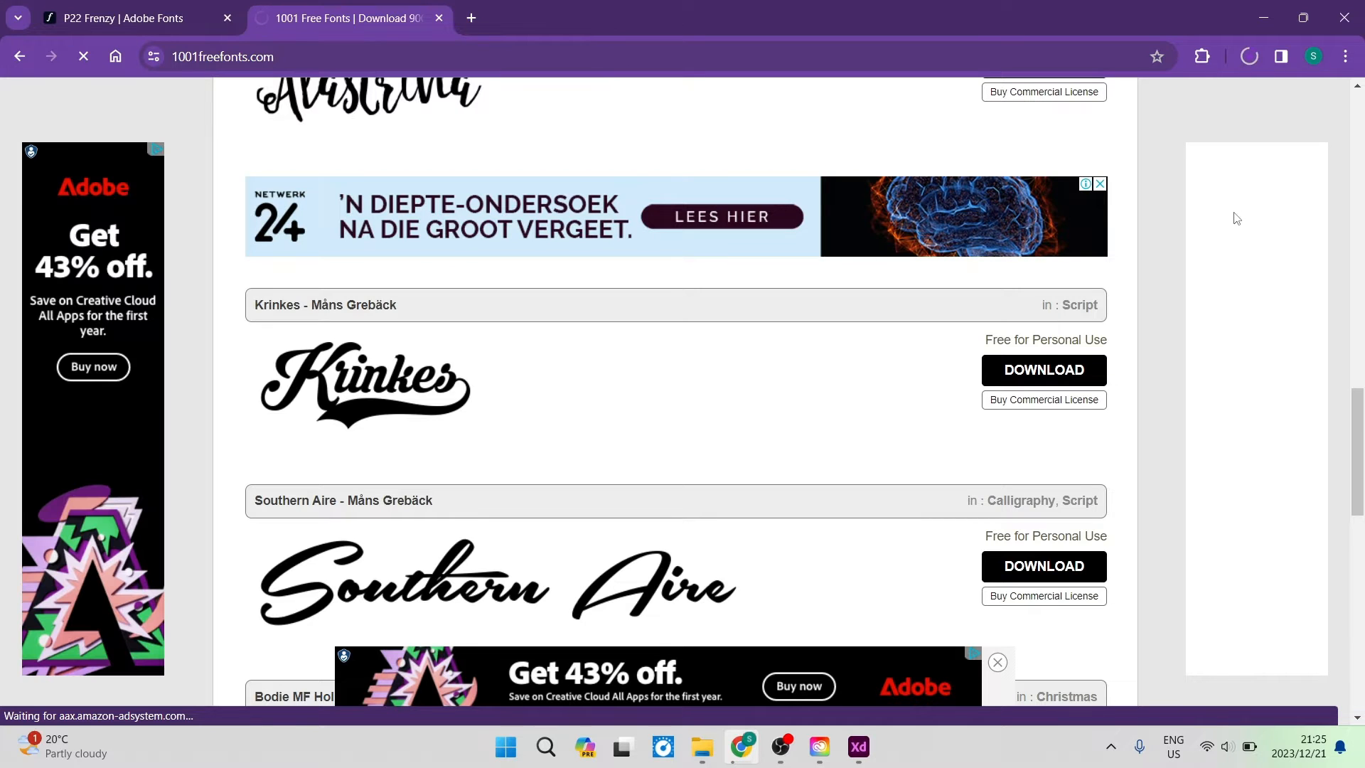
scroll(down, 3)
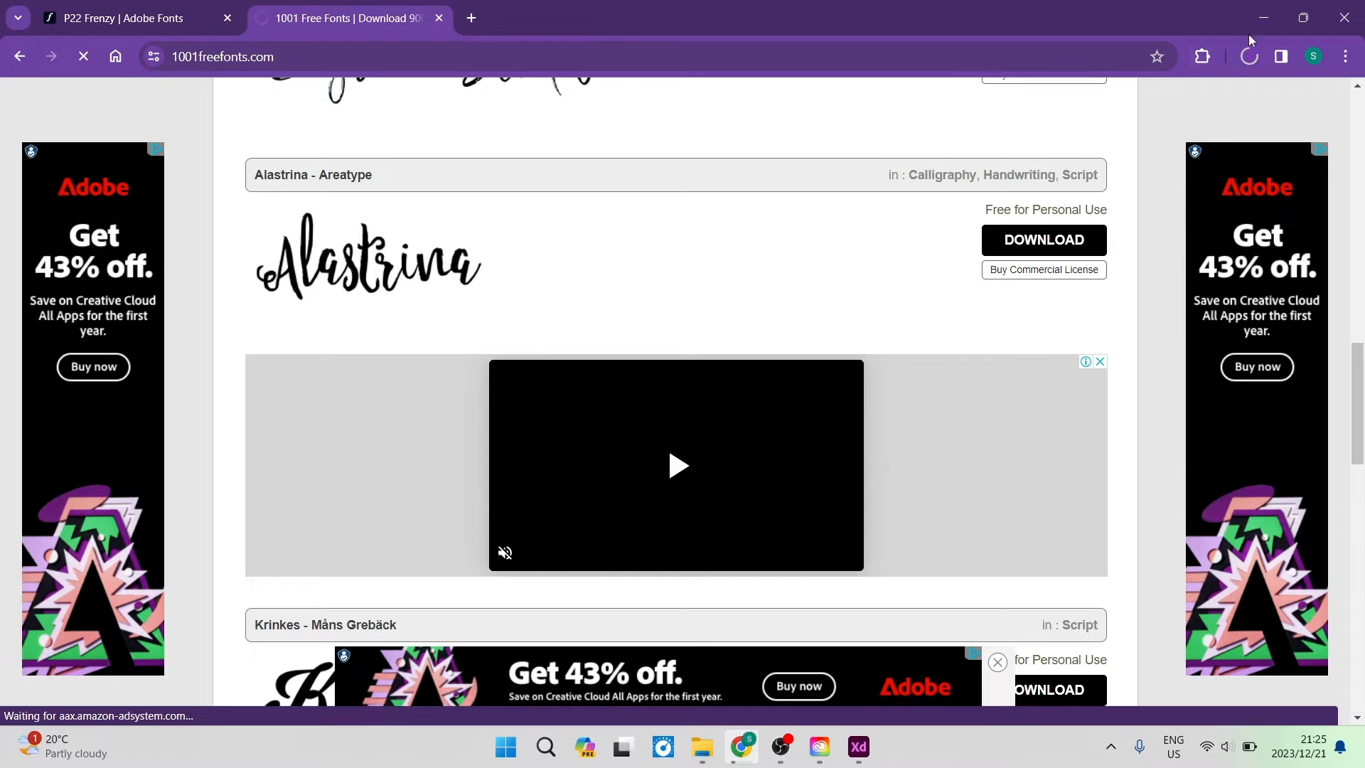
click(1247, 55)
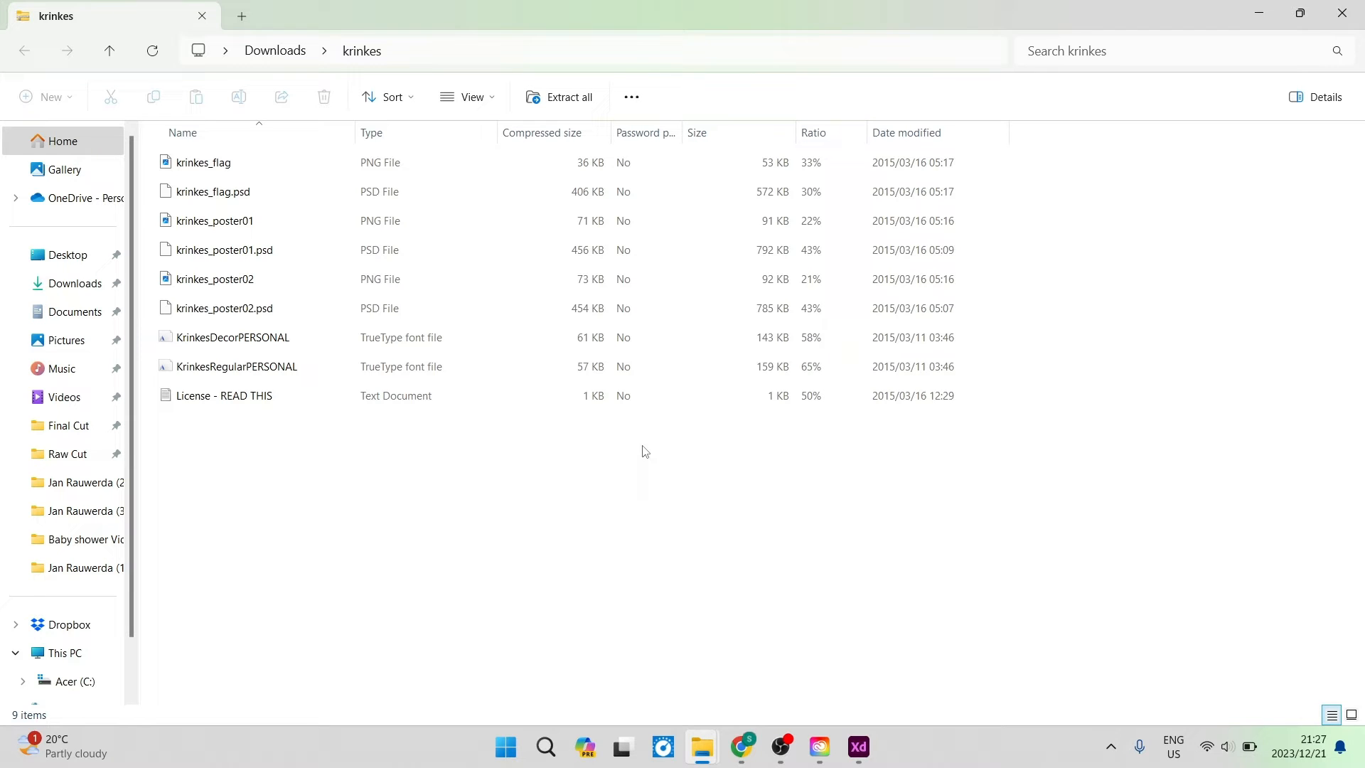
- Extract krinkes.zip into Downloads\krinkes, leaving the two TrueType files in a plain folder
click(203, 162)
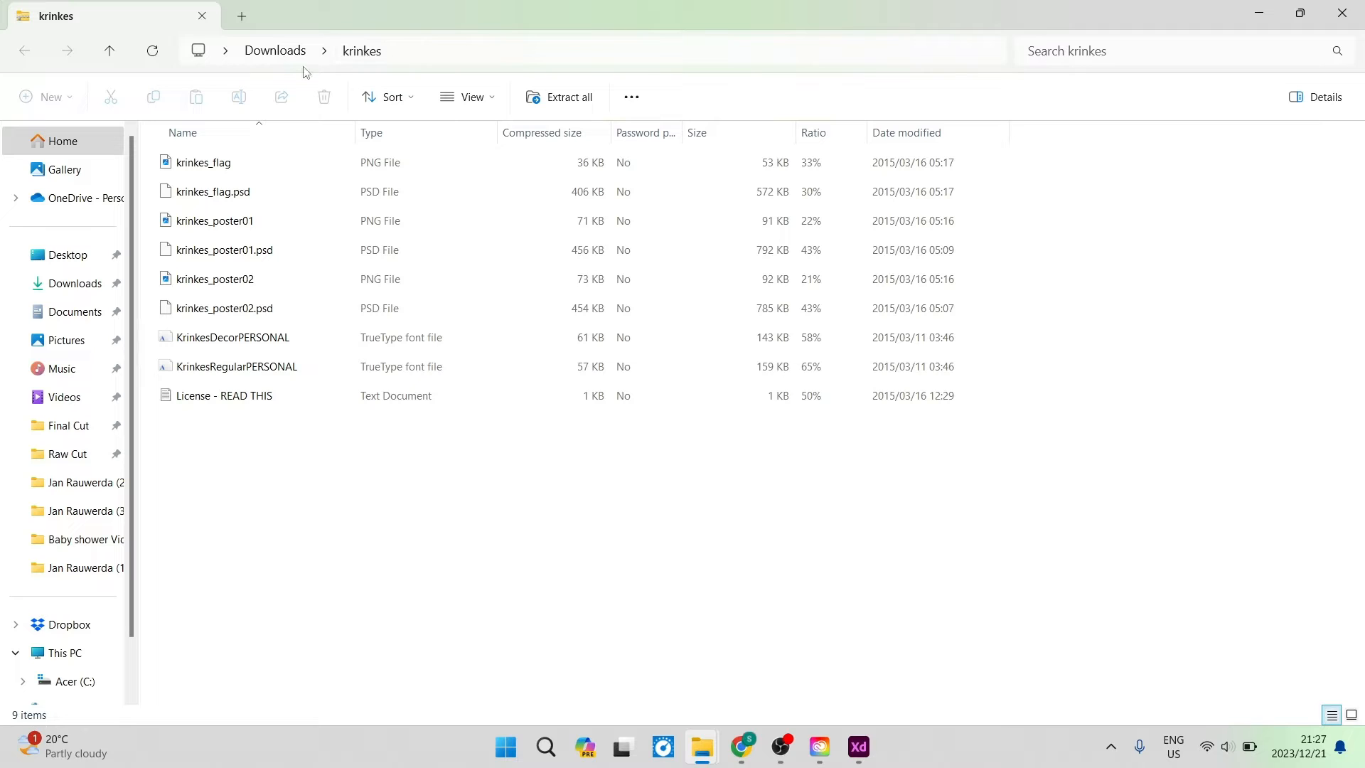
click(261, 337)
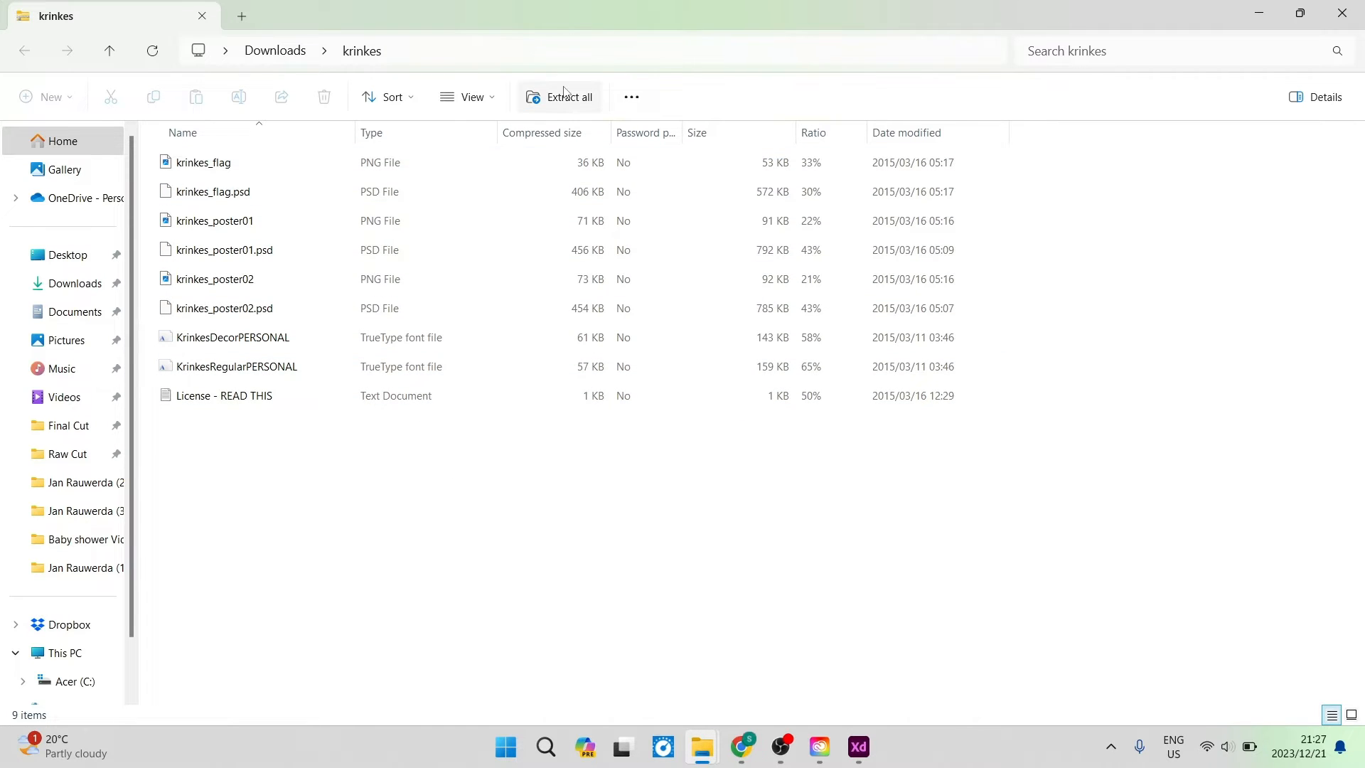
mouse_move(560, 96)
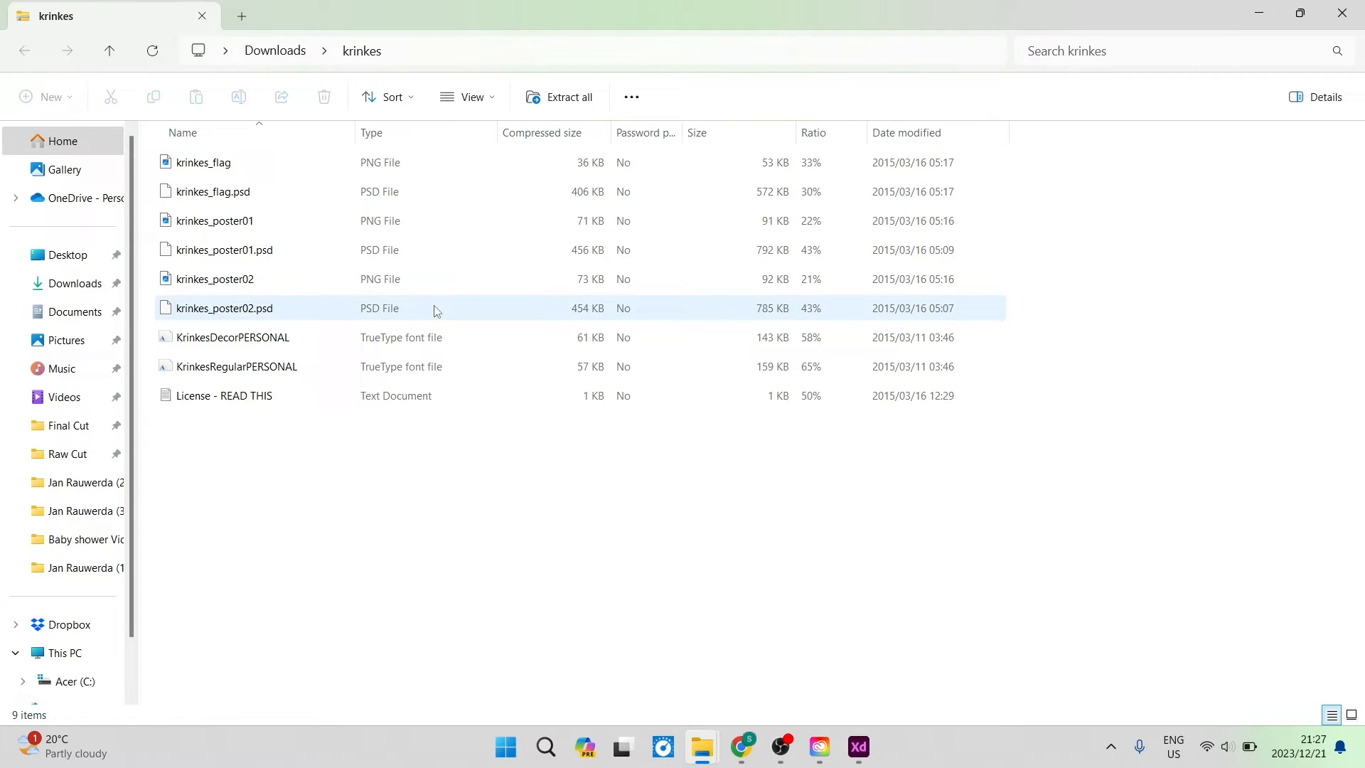
click(569, 96)
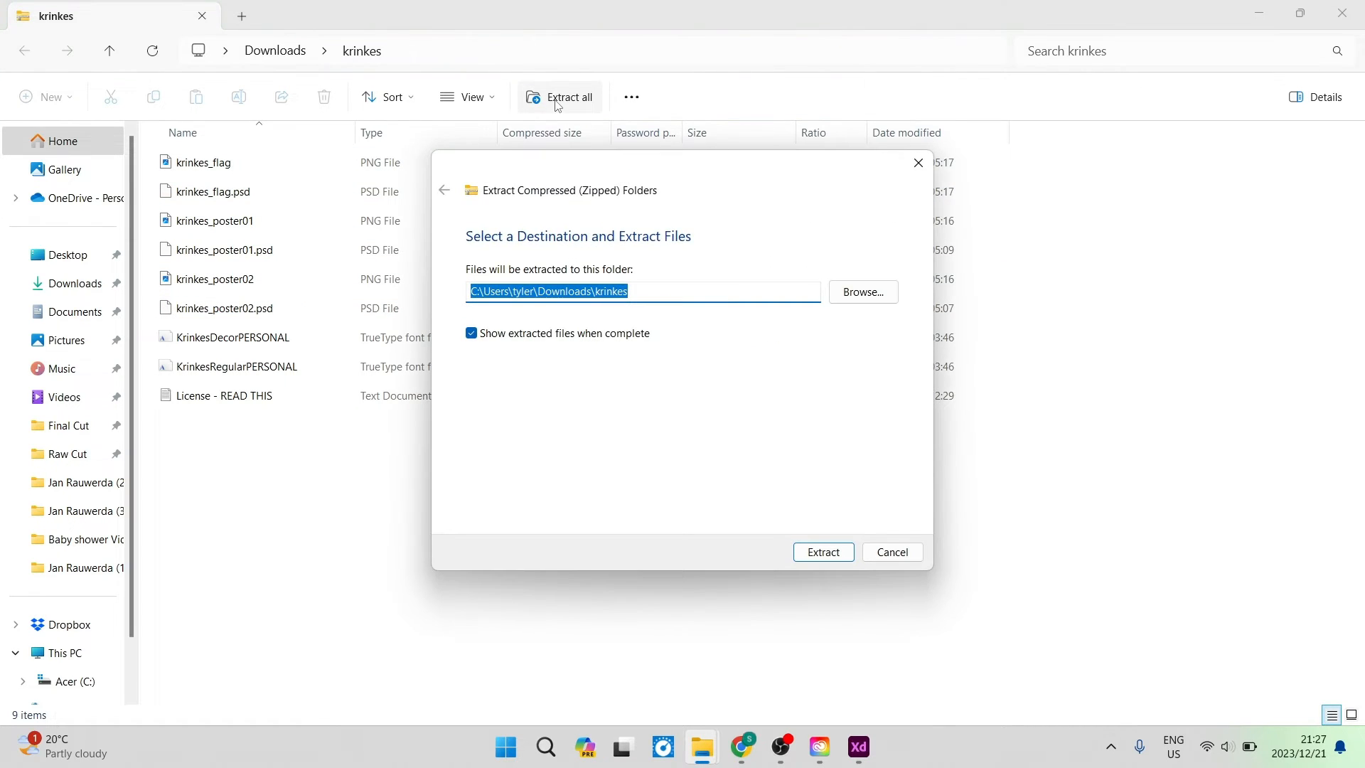
click(821, 552)
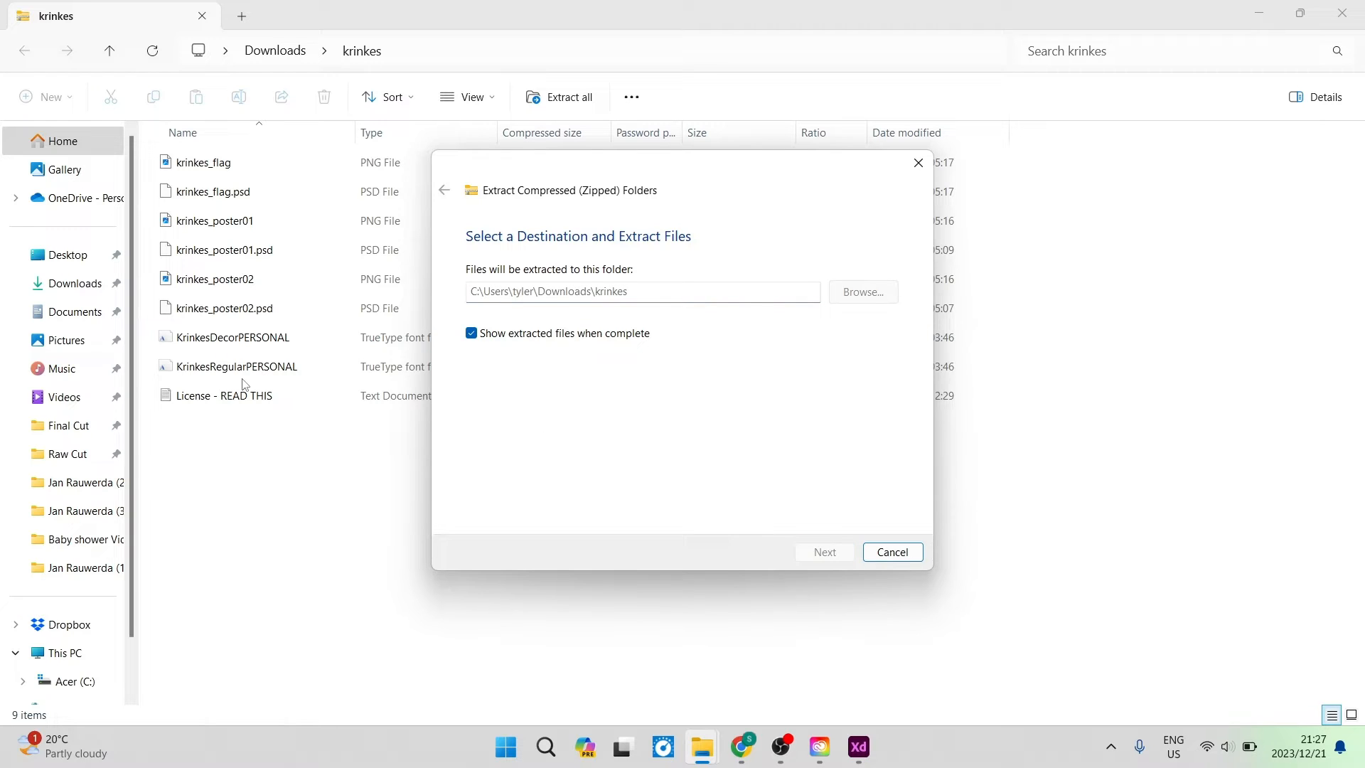
click(891, 551)
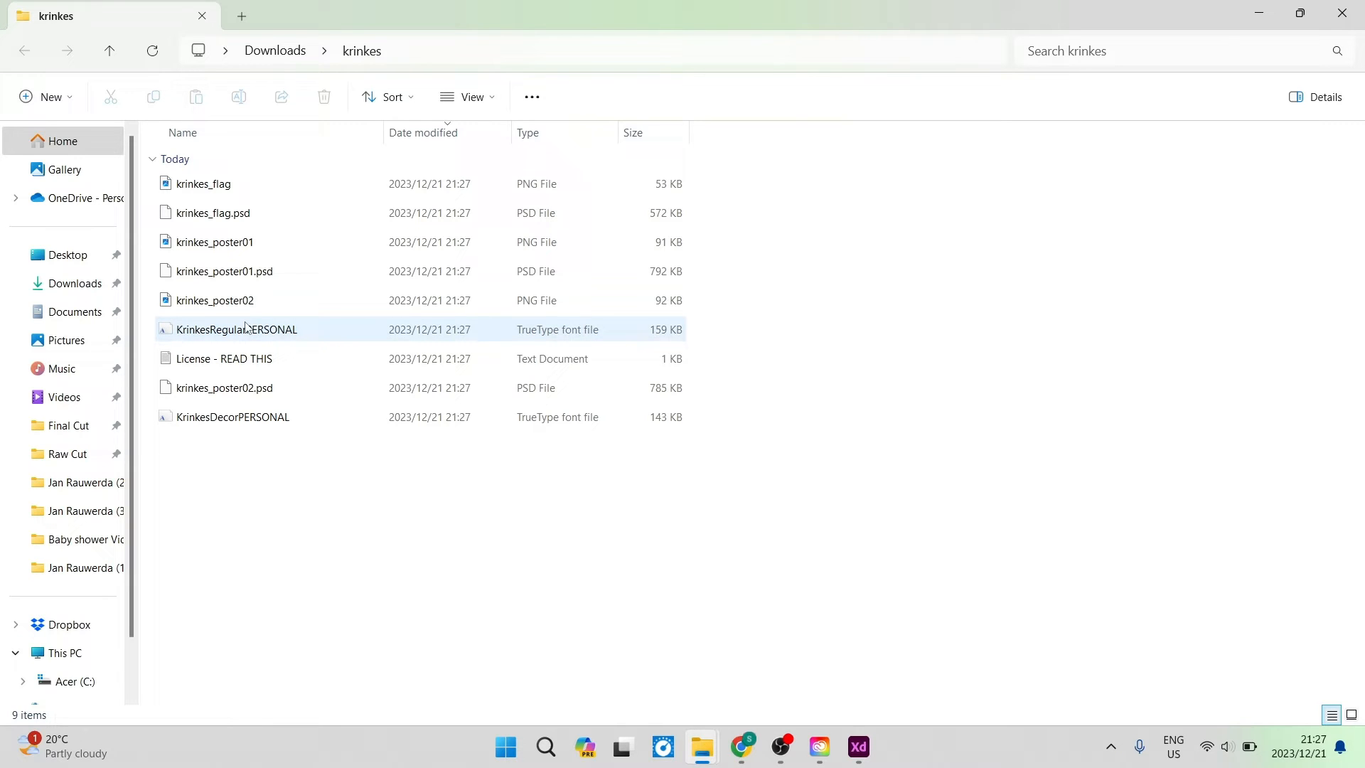
- Preview Krinkes Regular in Font Viewer, install it, and close the preview
click(233, 417)
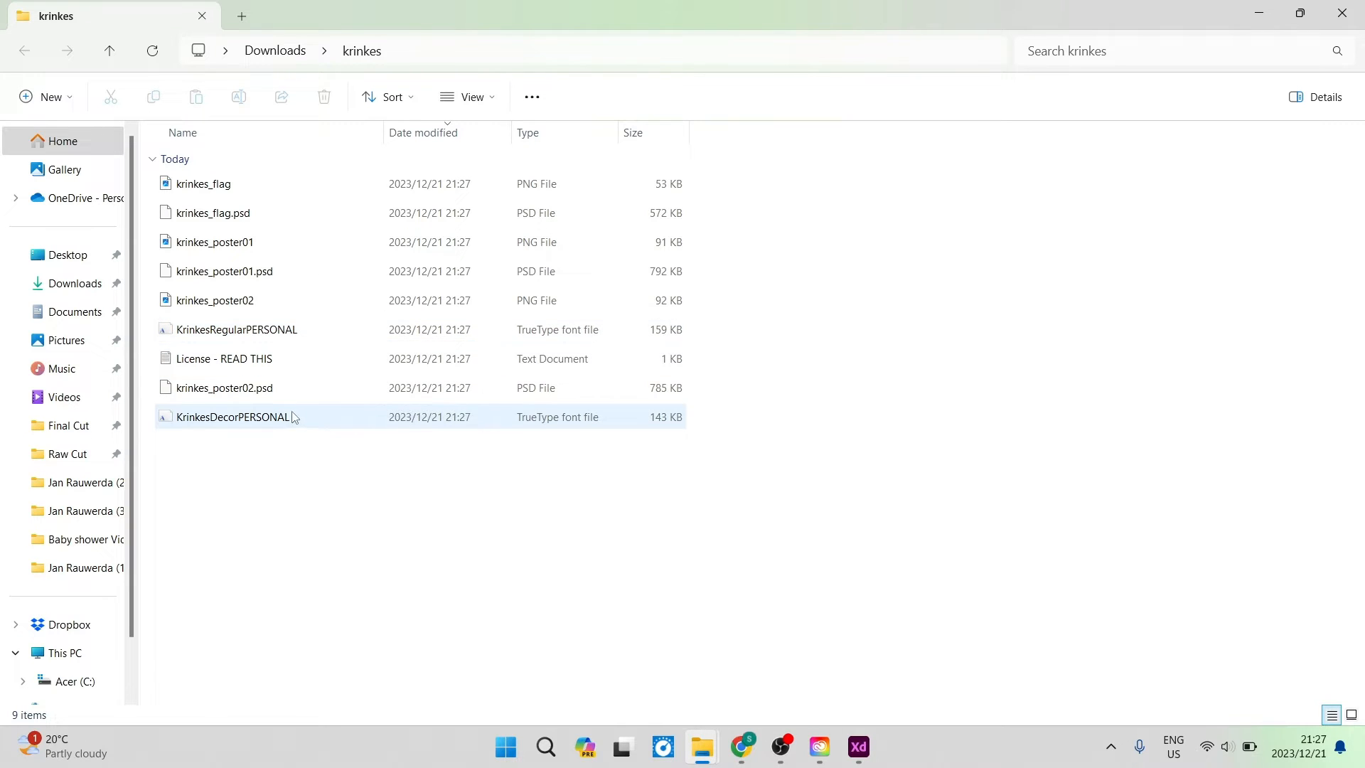
click(236, 328)
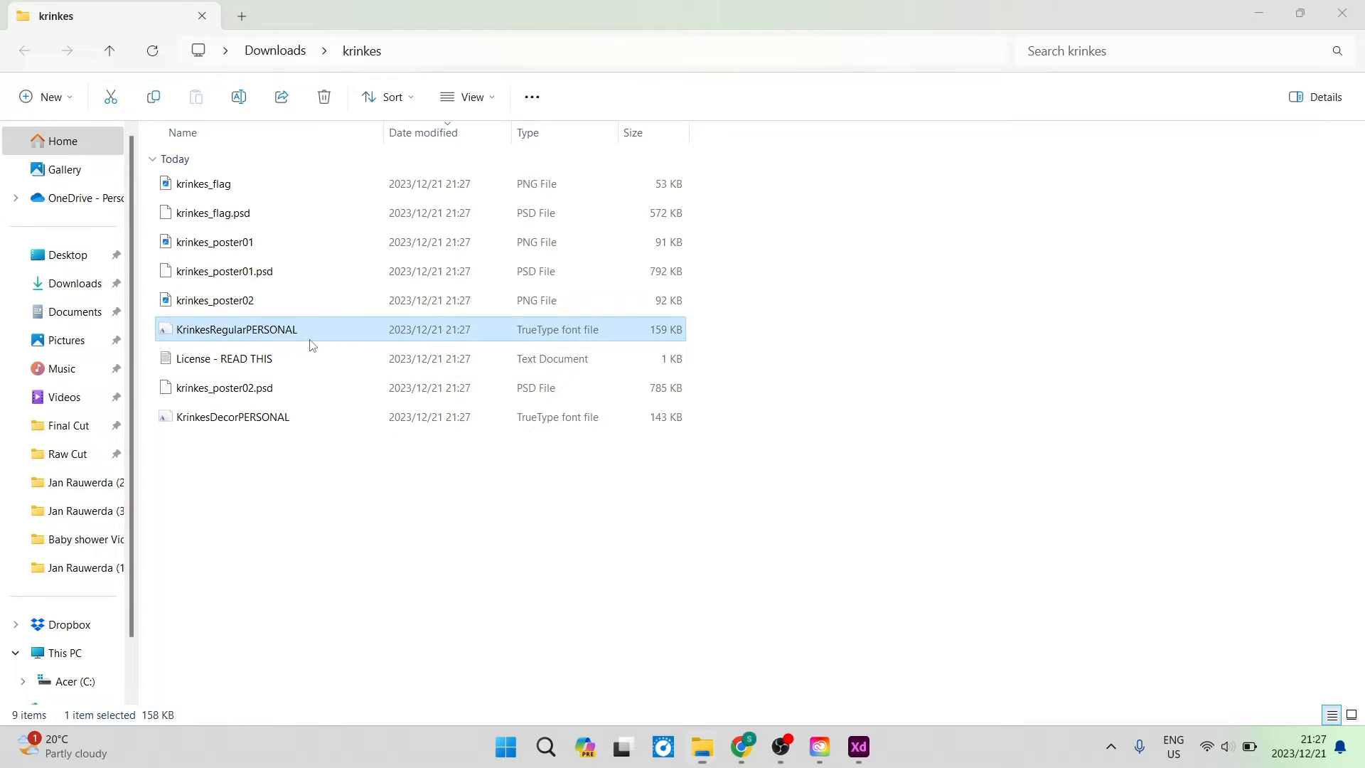
double_click(237, 328)
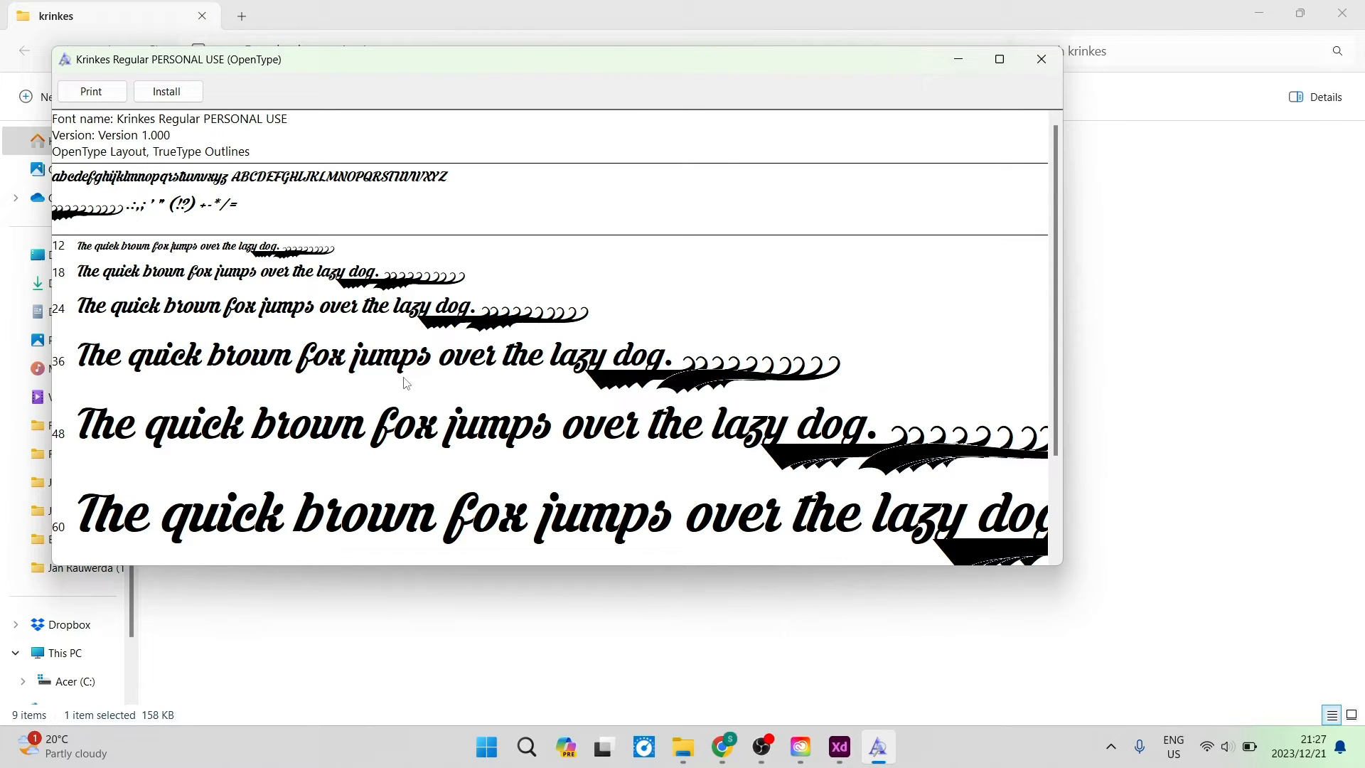
mouse_move(426, 381)
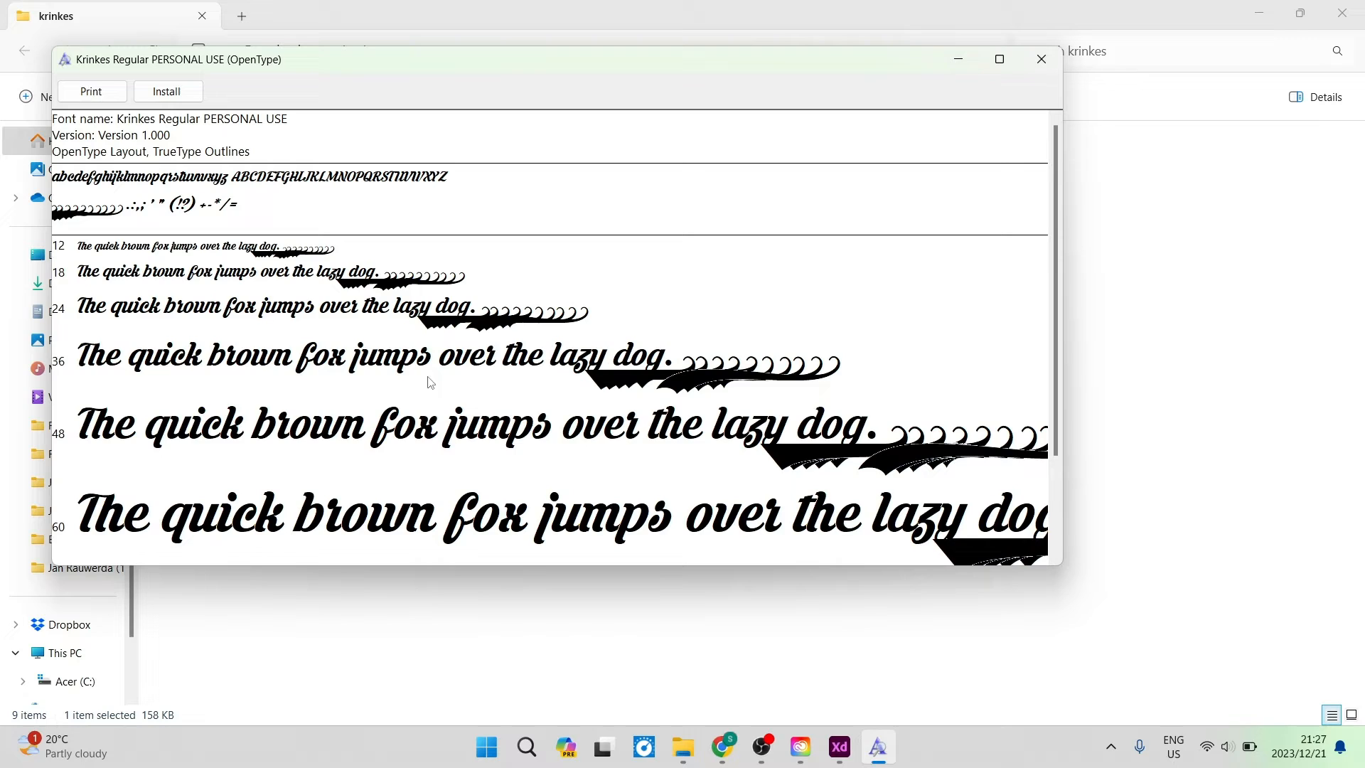
mouse_move(119, 287)
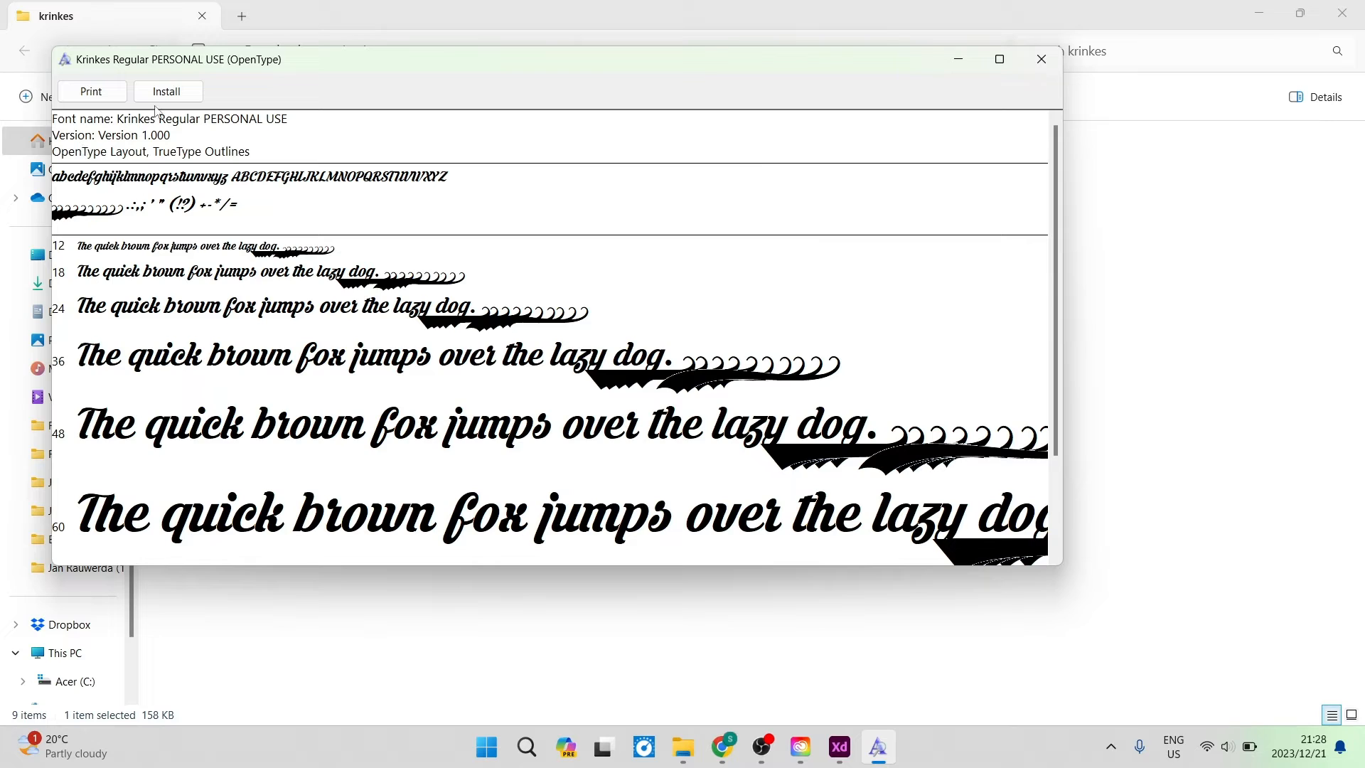
click(168, 91)
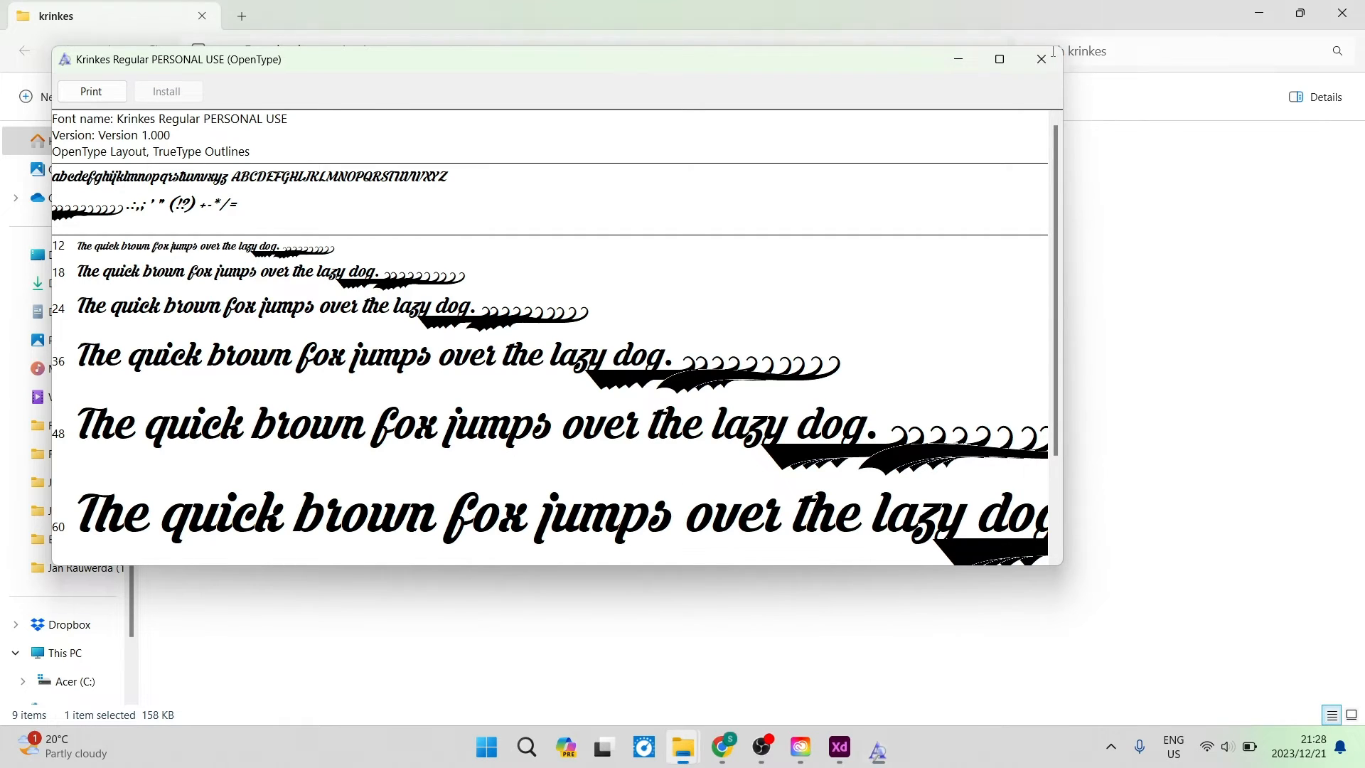
click(1038, 60)
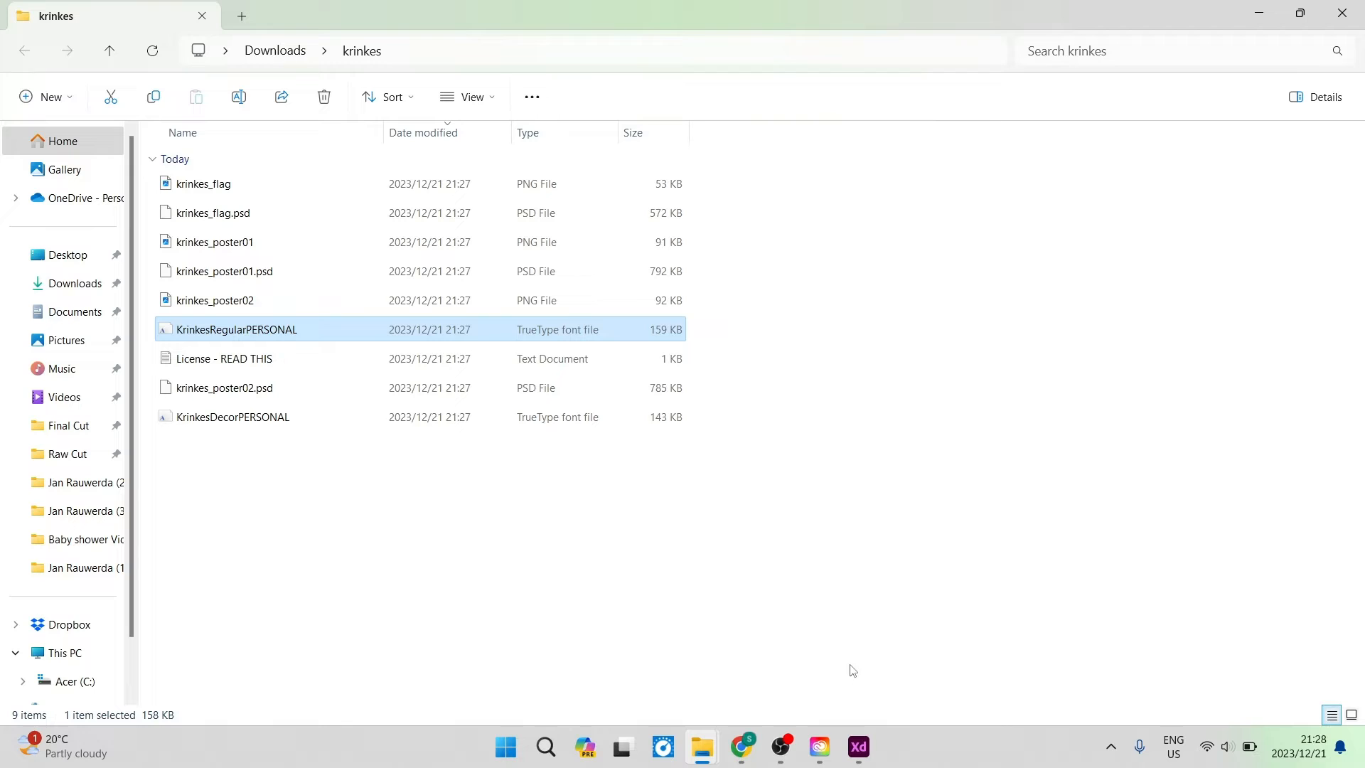
- Back in XD, place a text box reading 'Font Styles' on the Web 1920 artboard
click(856, 753)
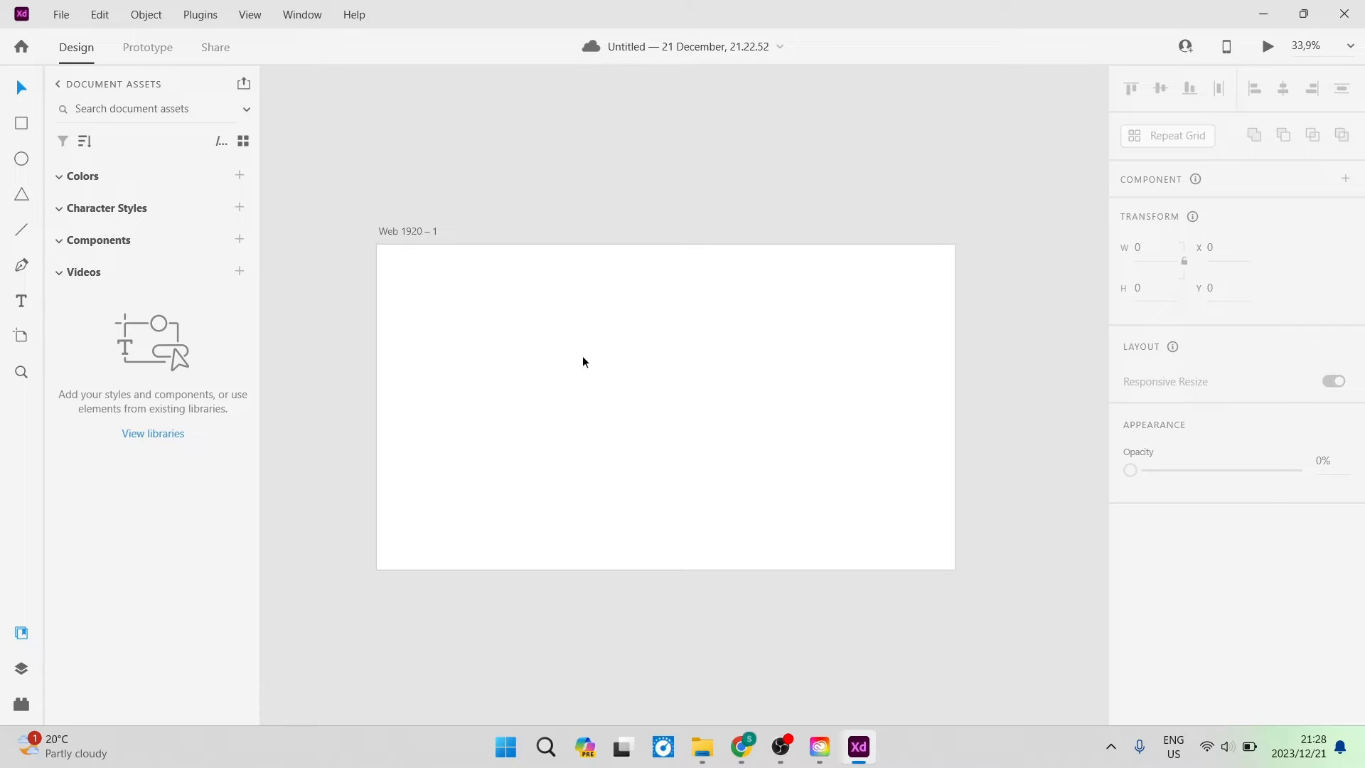
mouse_move(34, 189)
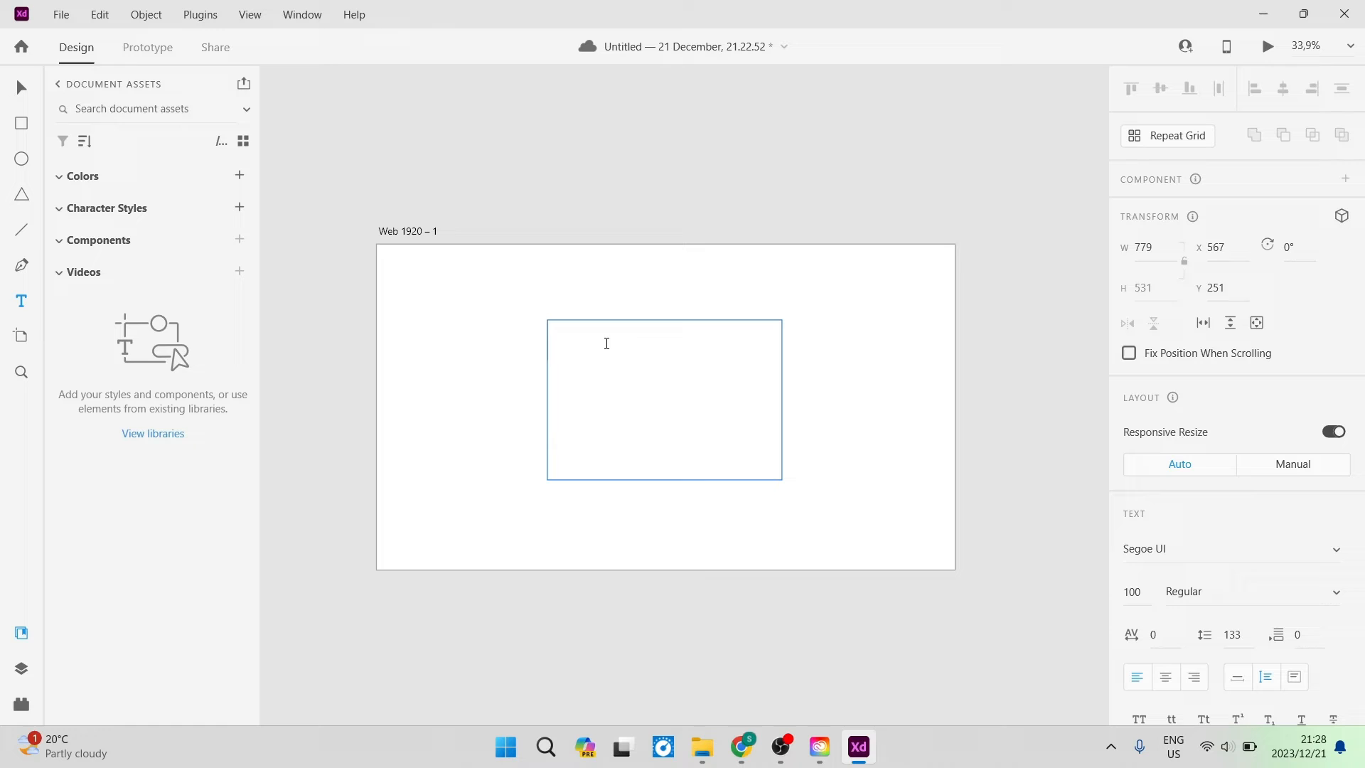
mouse_move(624, 412)
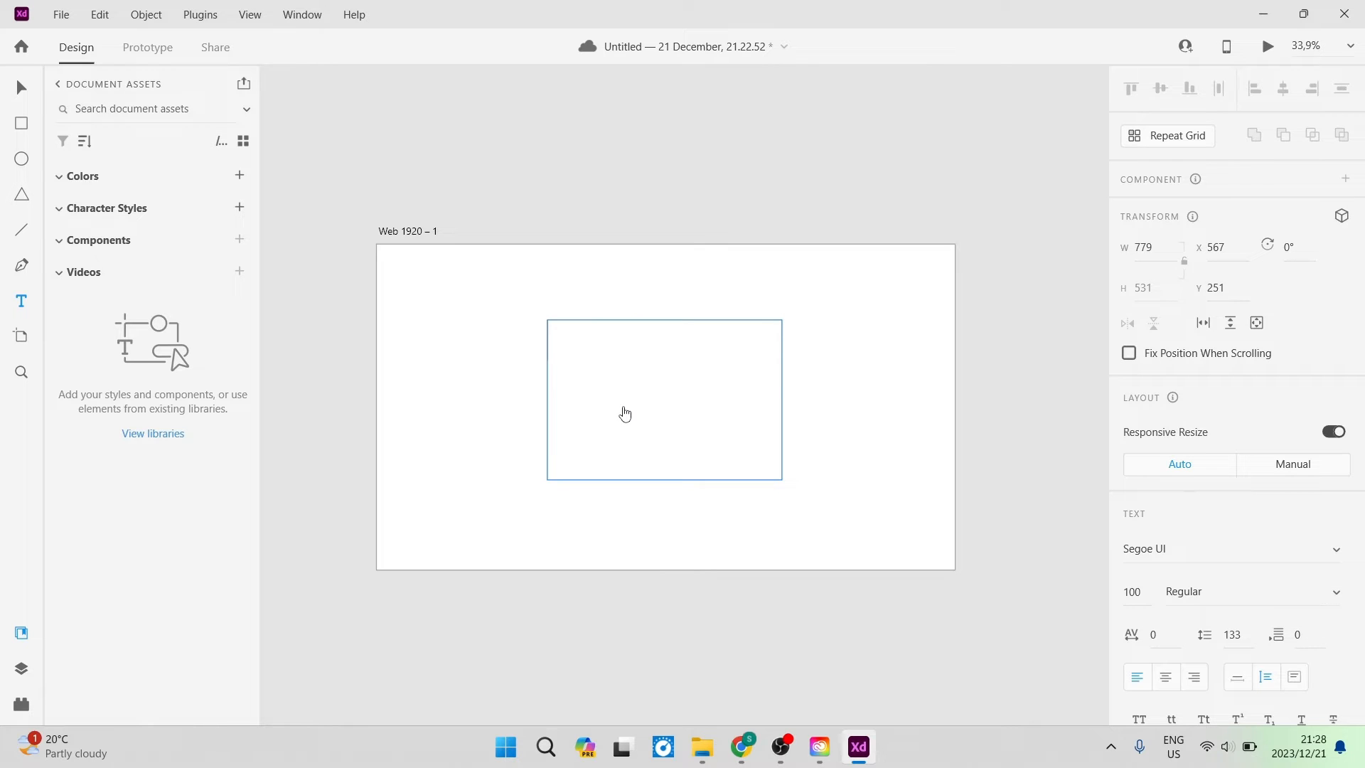
text(Font Styles)
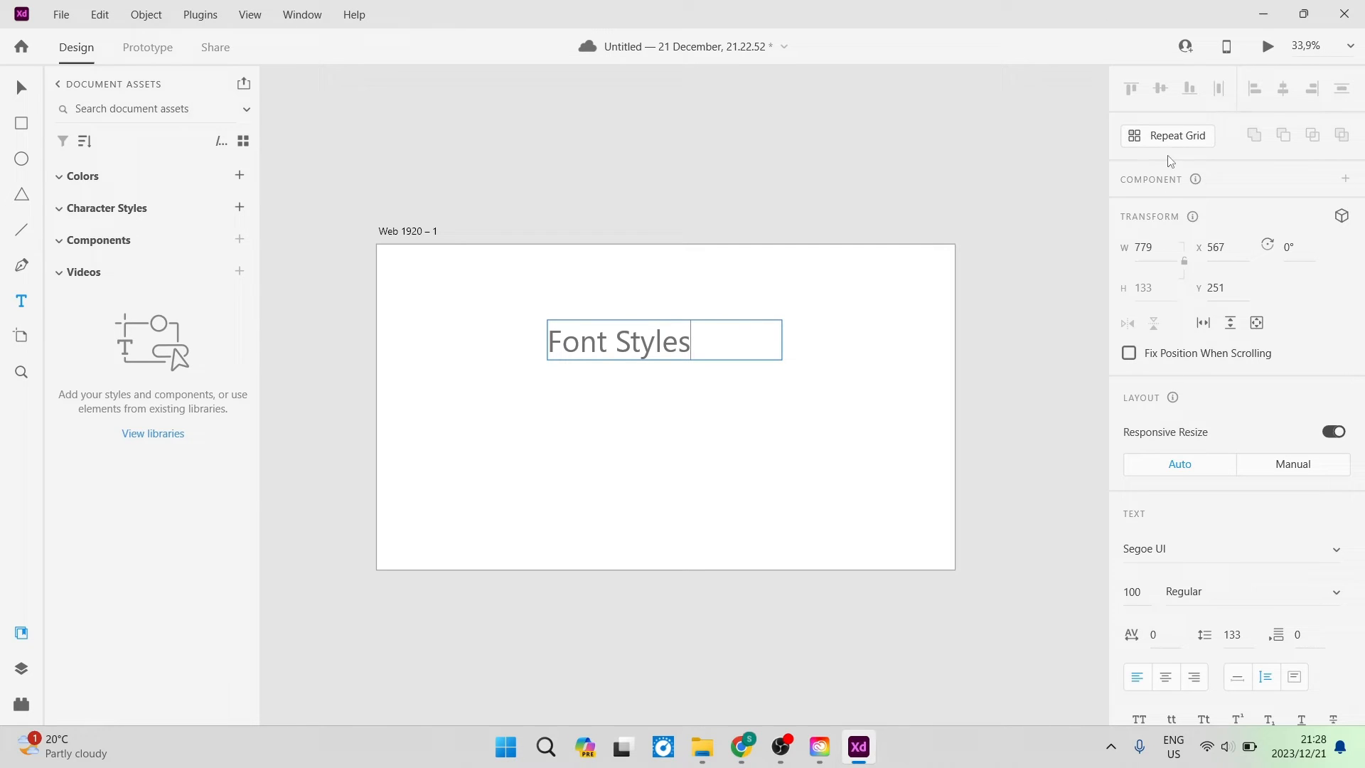
mouse_move(1173, 503)
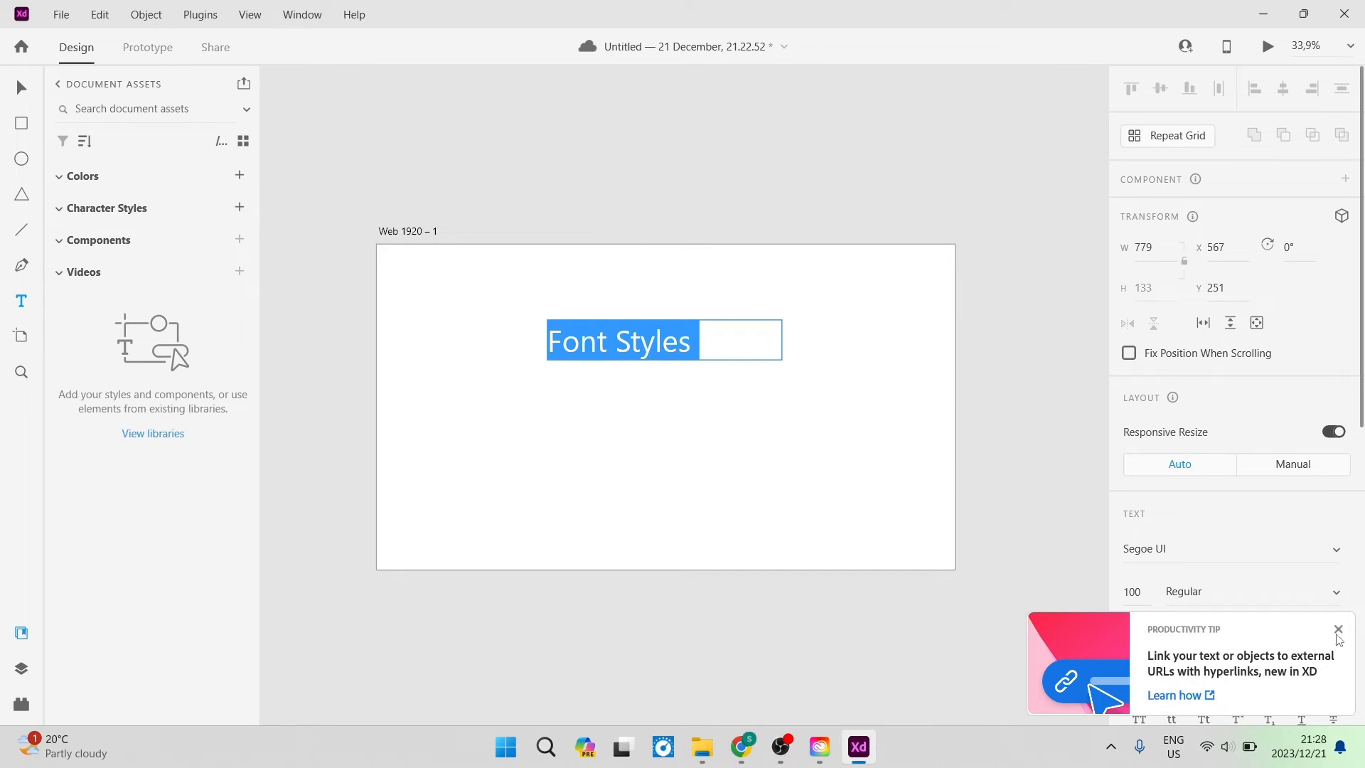
- Dismiss the tip popup and set the text's font field to Krinkes Regular PERSONAL USE
click(1338, 630)
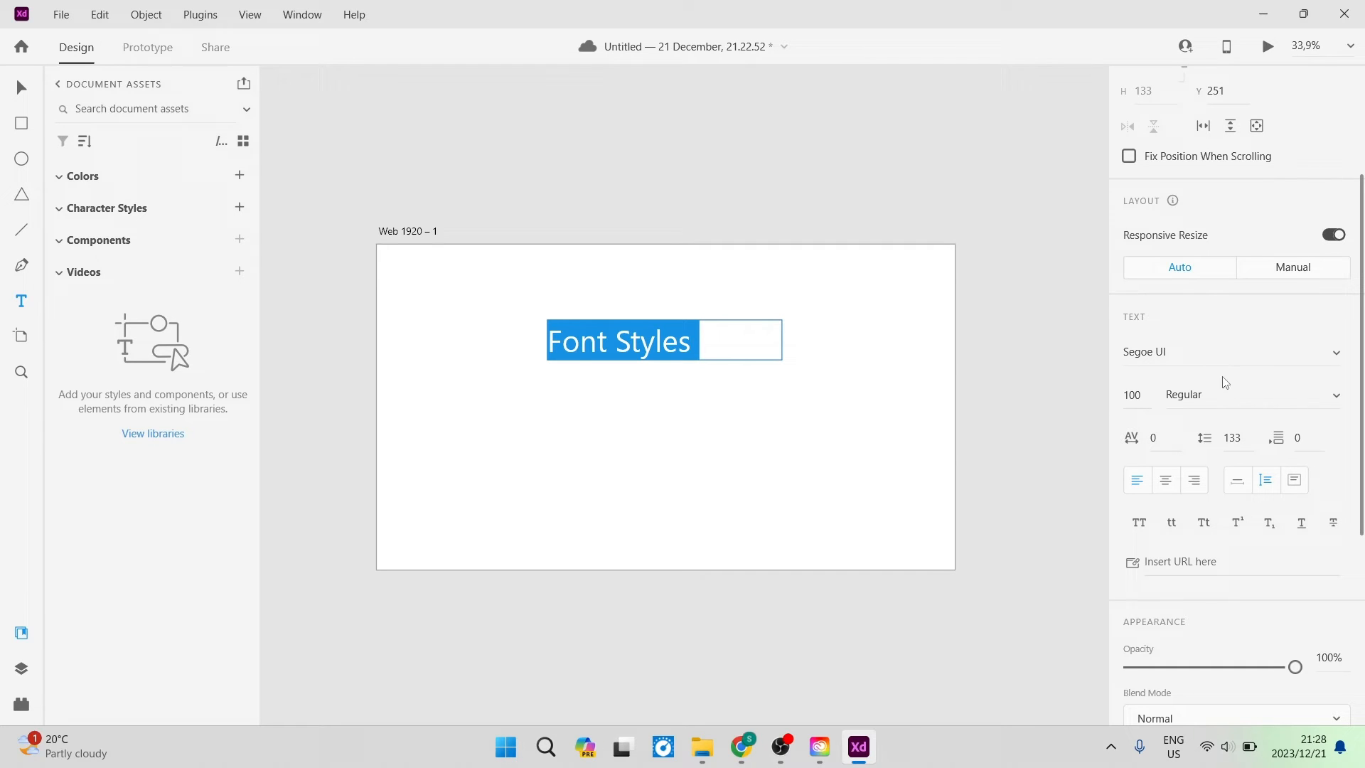
mouse_move(1336, 366)
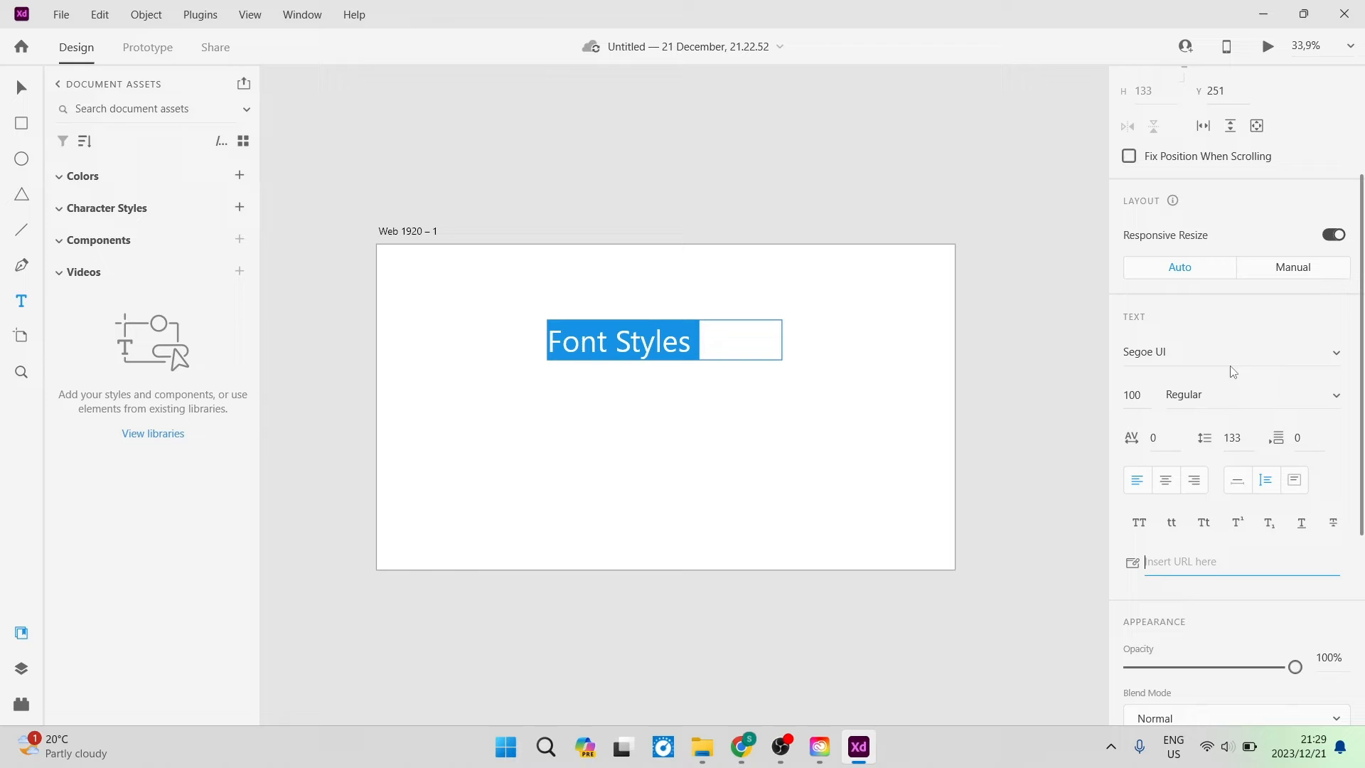
click(1175, 351)
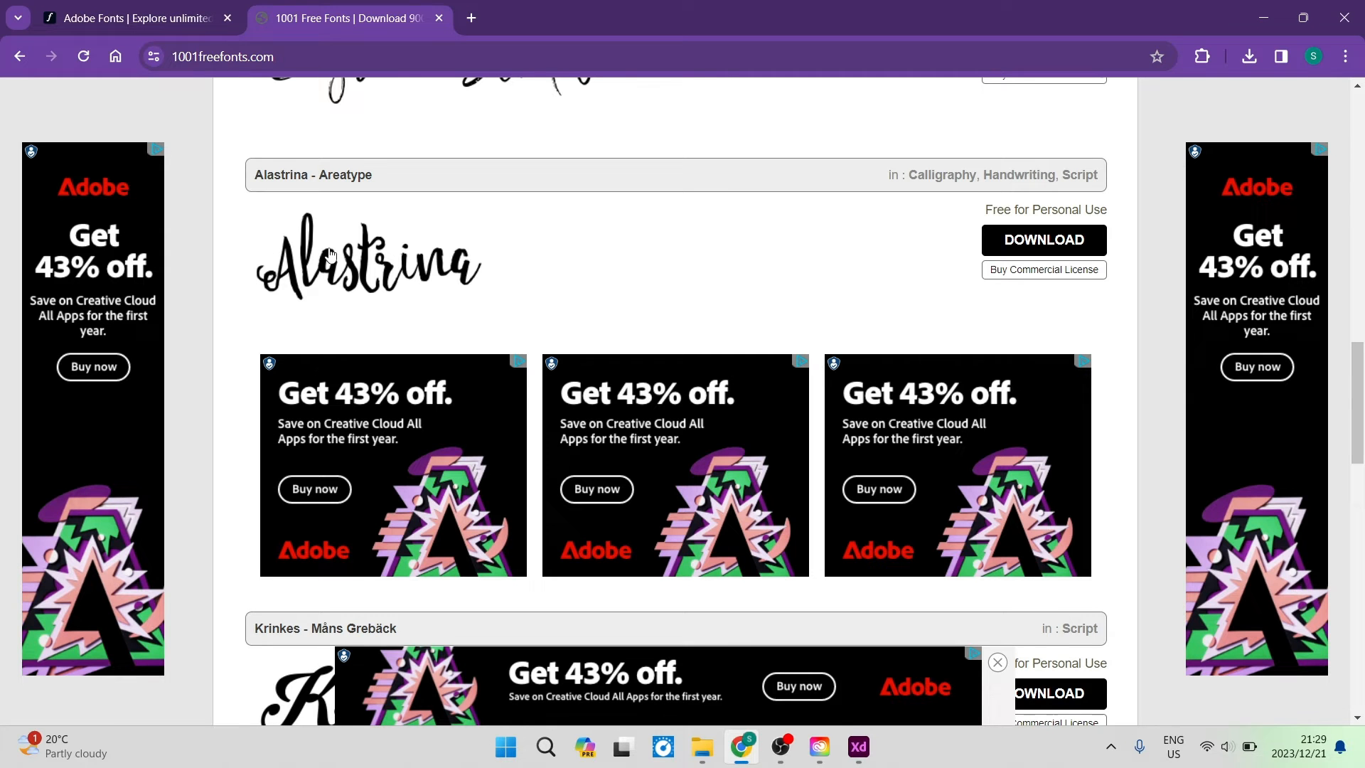
scroll(down, 3)
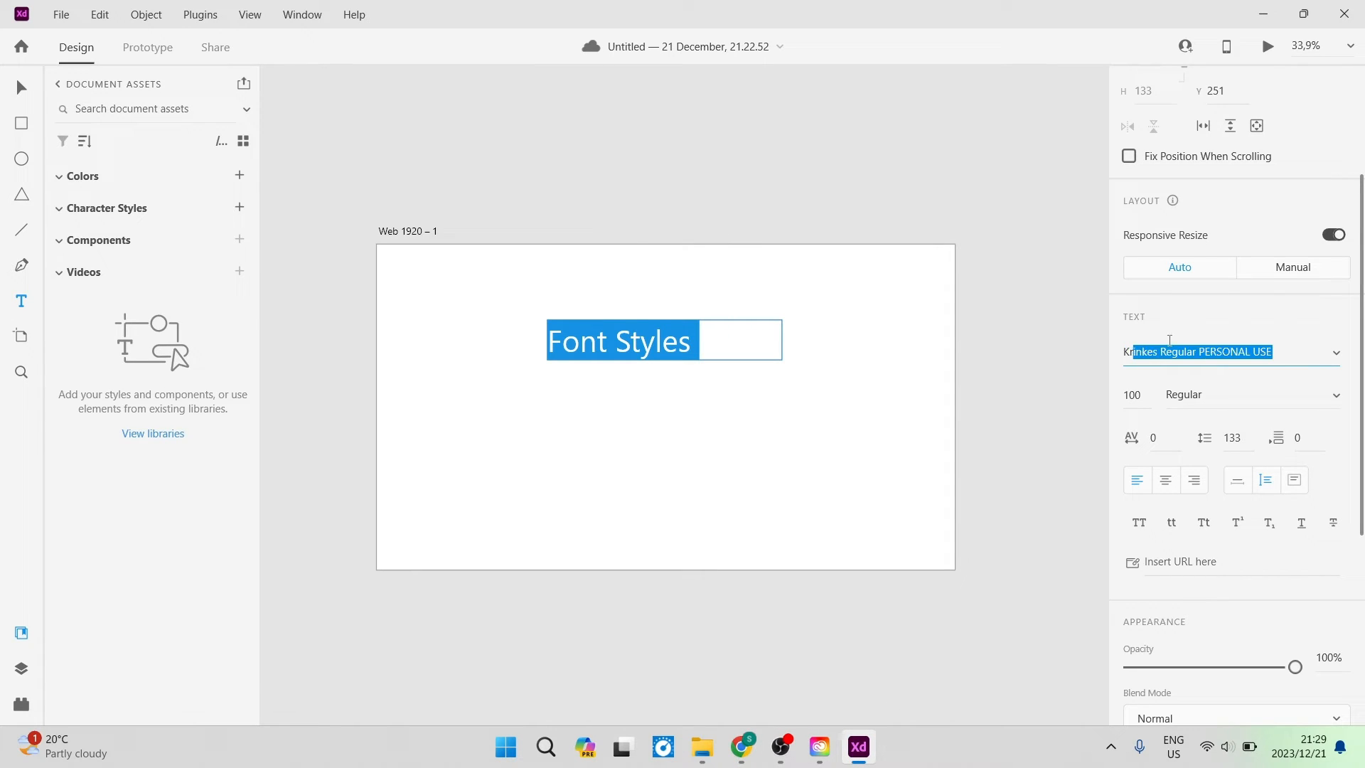
mouse_move(1197, 373)
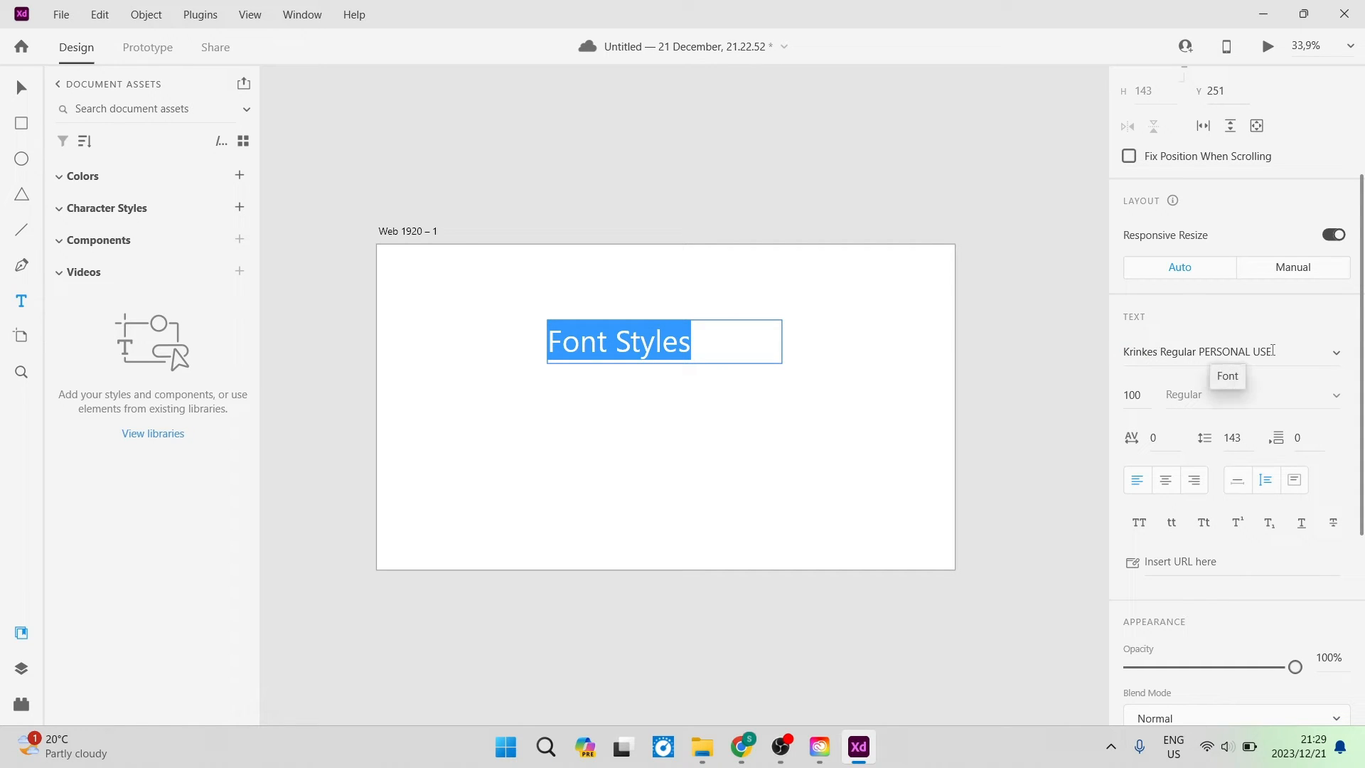
mouse_move(747, 480)
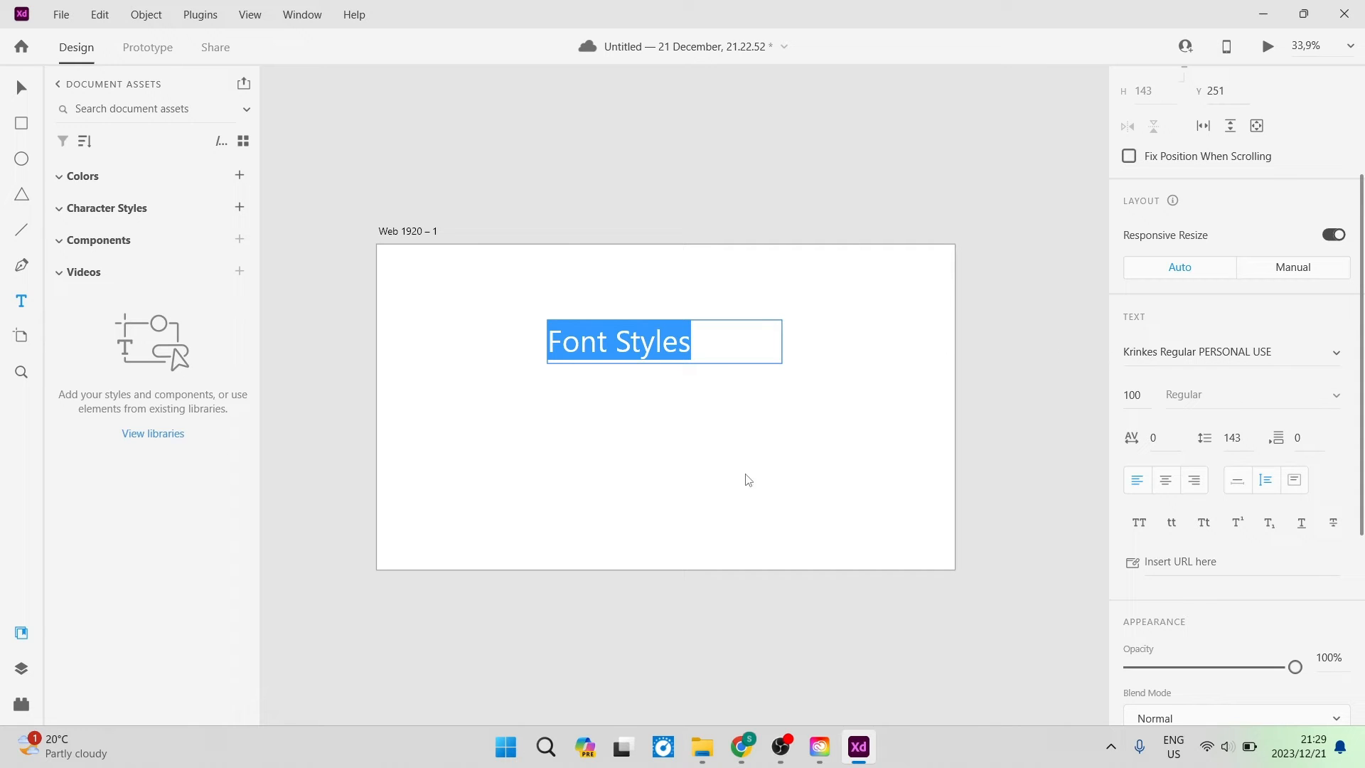
mouse_move(941, 367)
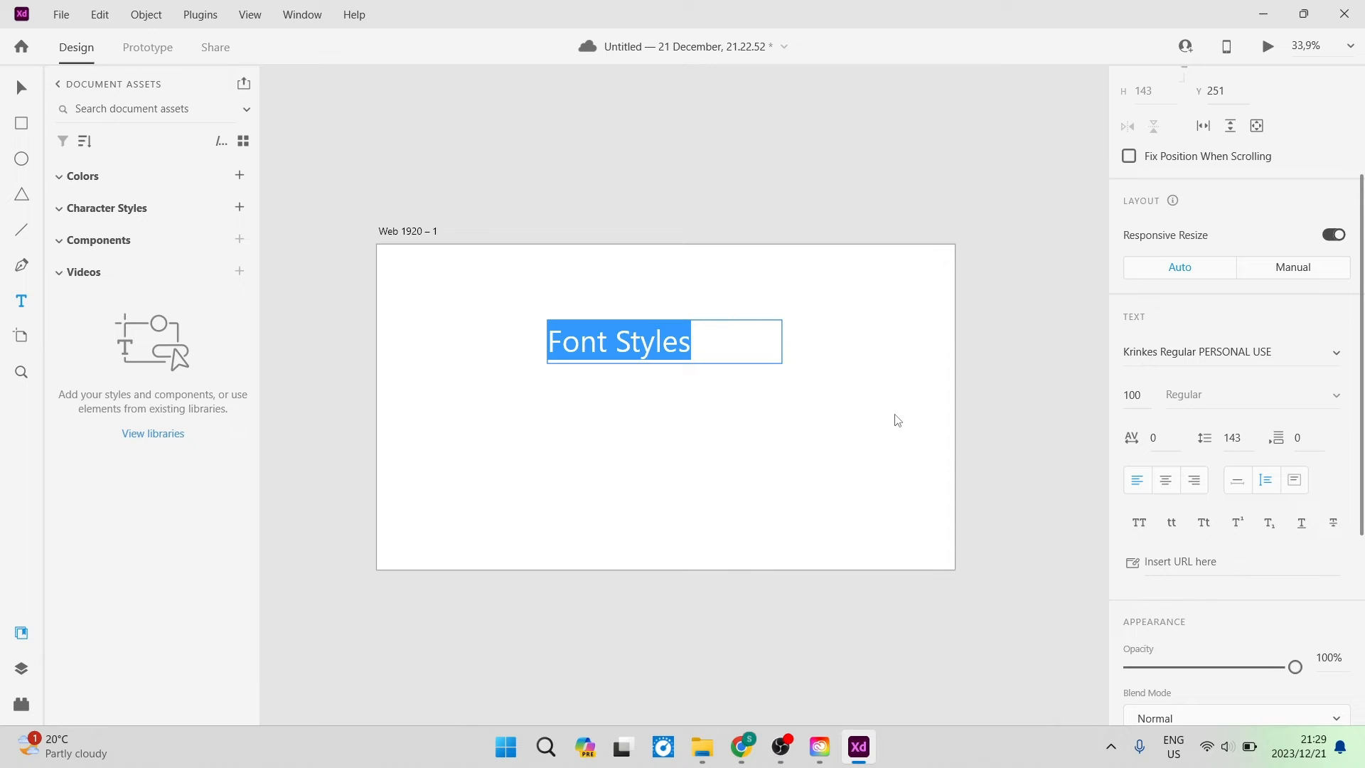
mouse_move(827, 529)
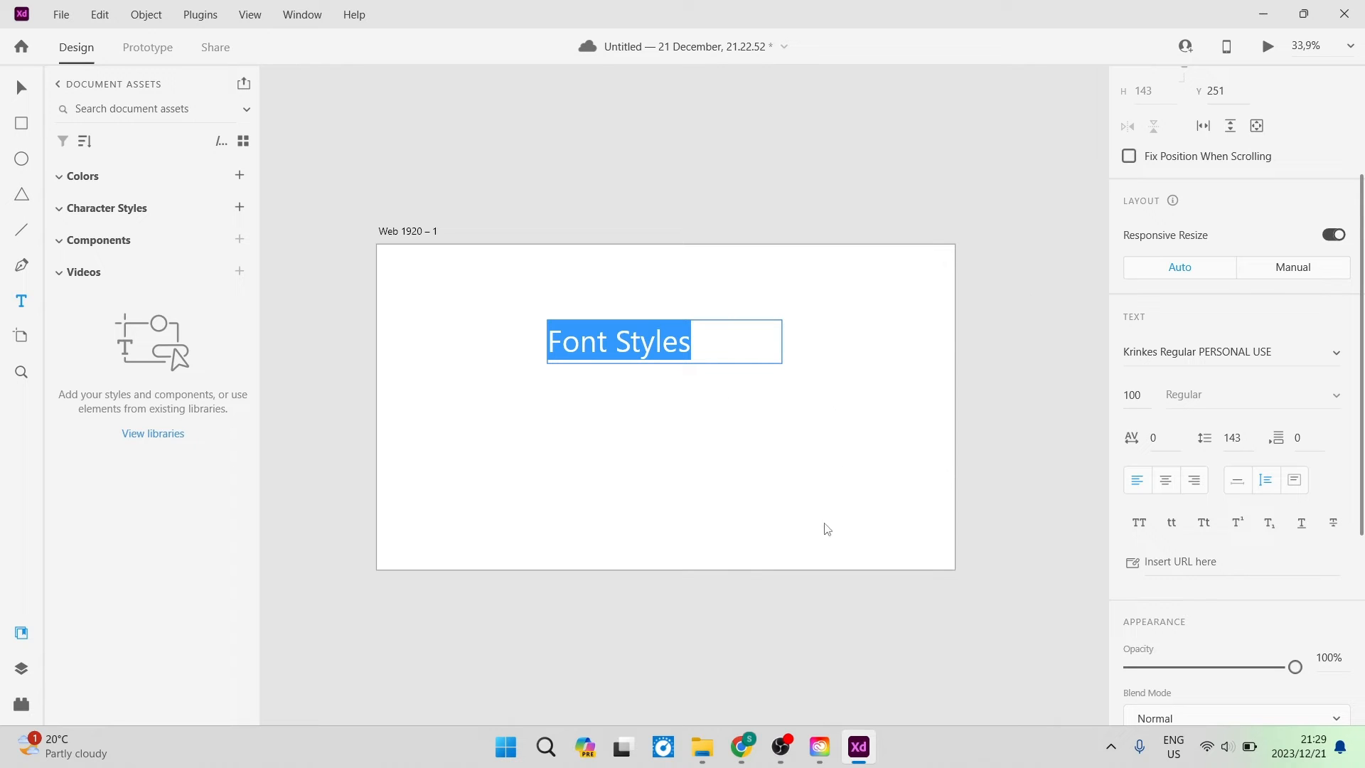
mouse_move(782, 599)
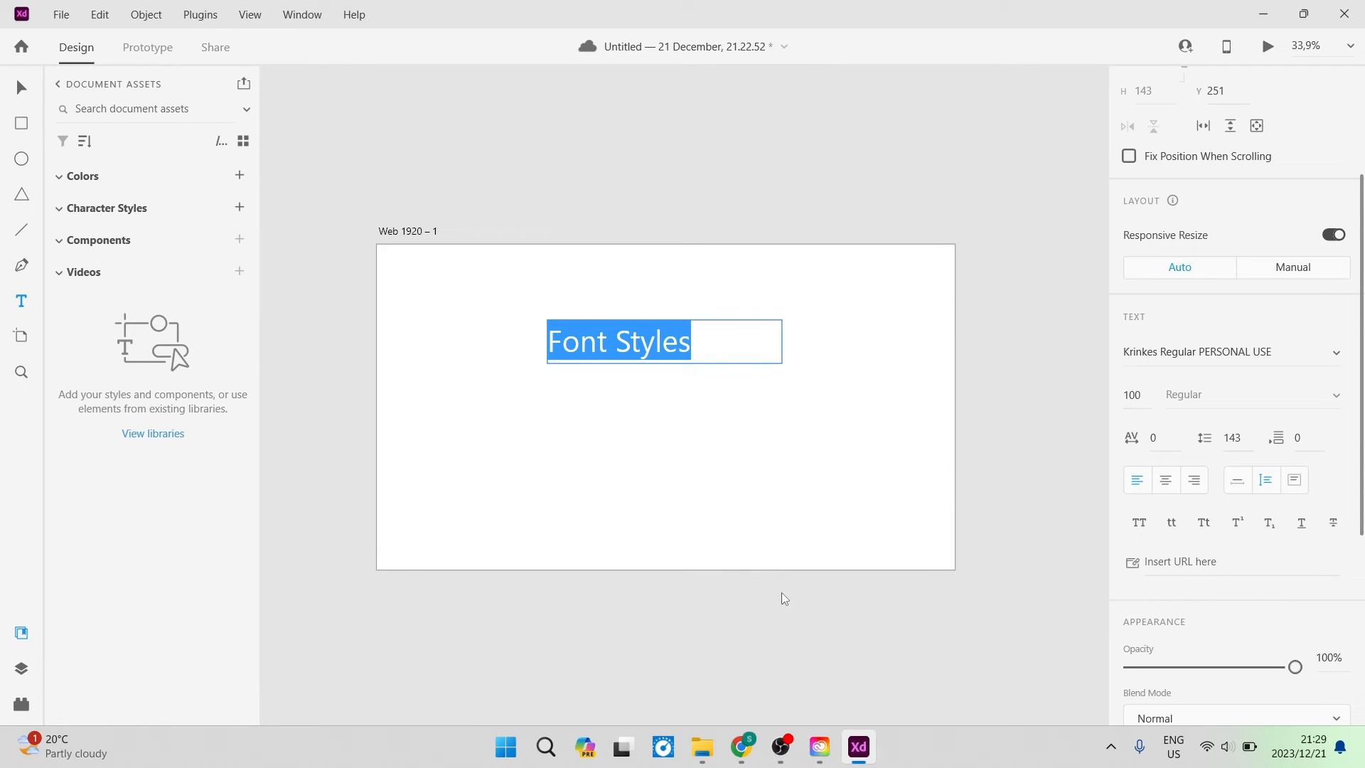
- Bring up Creative Cloud Desktop on All apps and scroll the sidebar toward Manage fonts
click(817, 747)
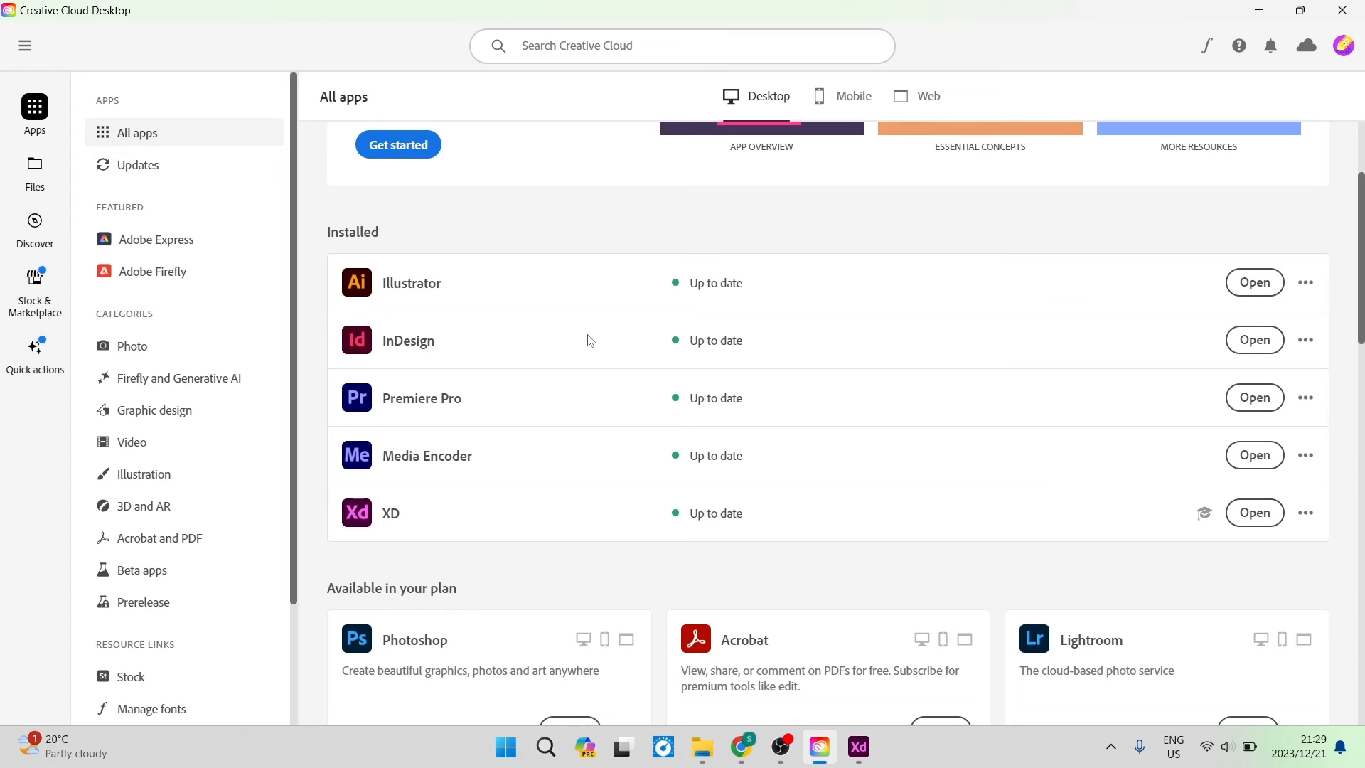
mouse_move(542, 240)
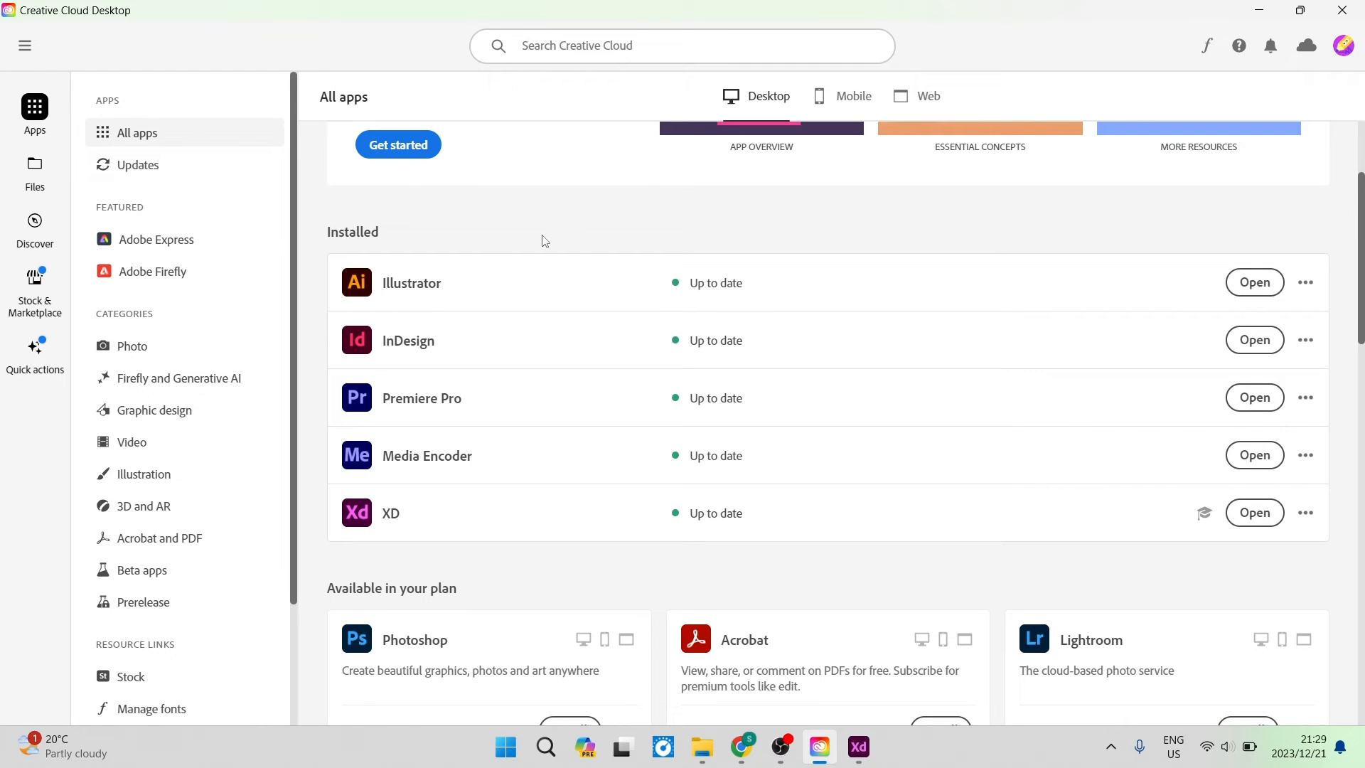
mouse_move(560, 219)
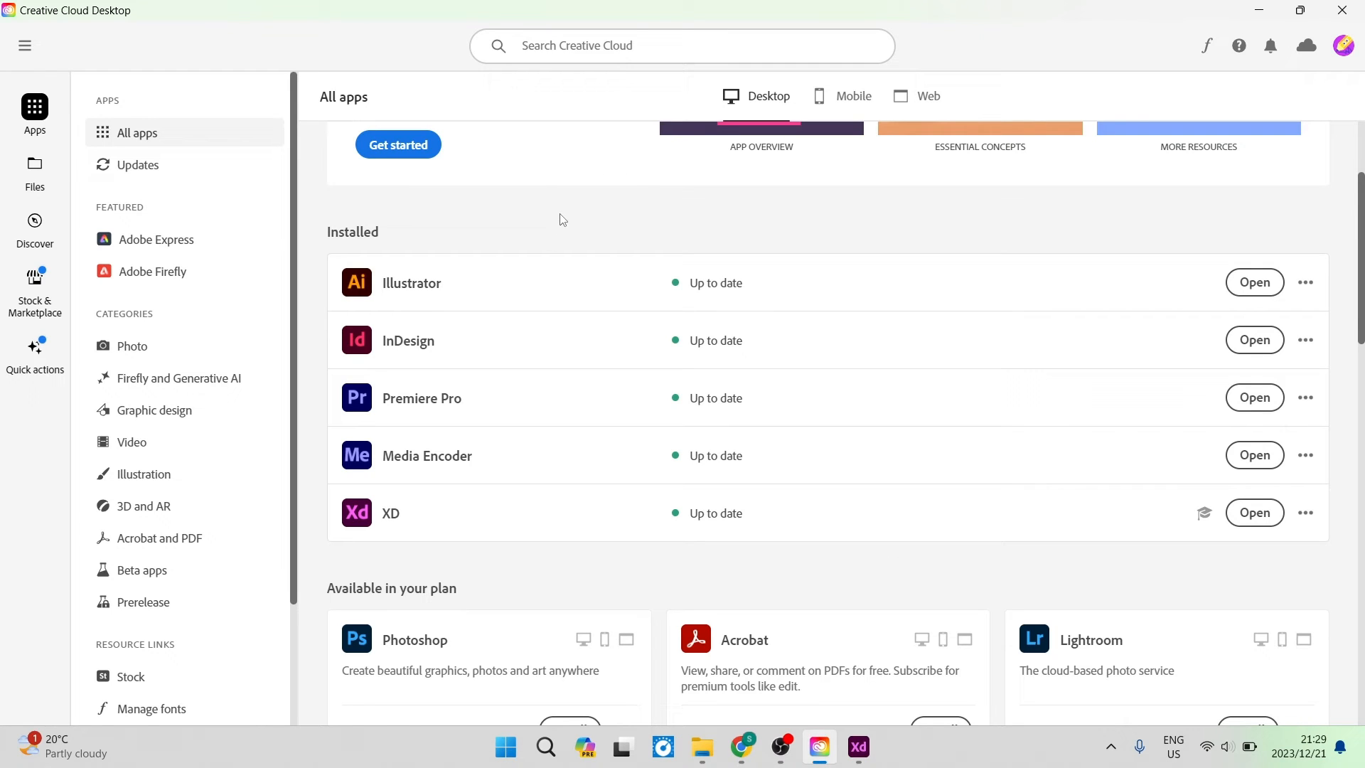
mouse_move(523, 232)
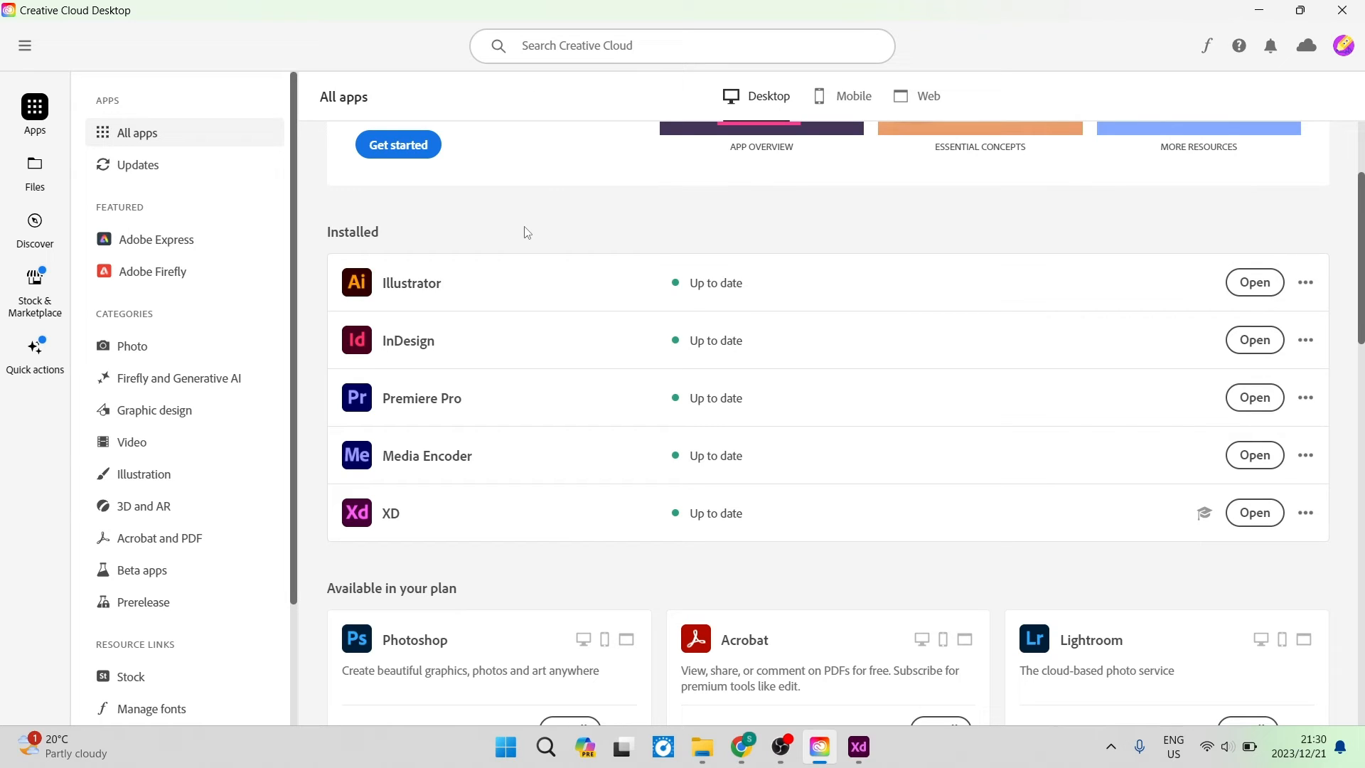
mouse_move(578, 201)
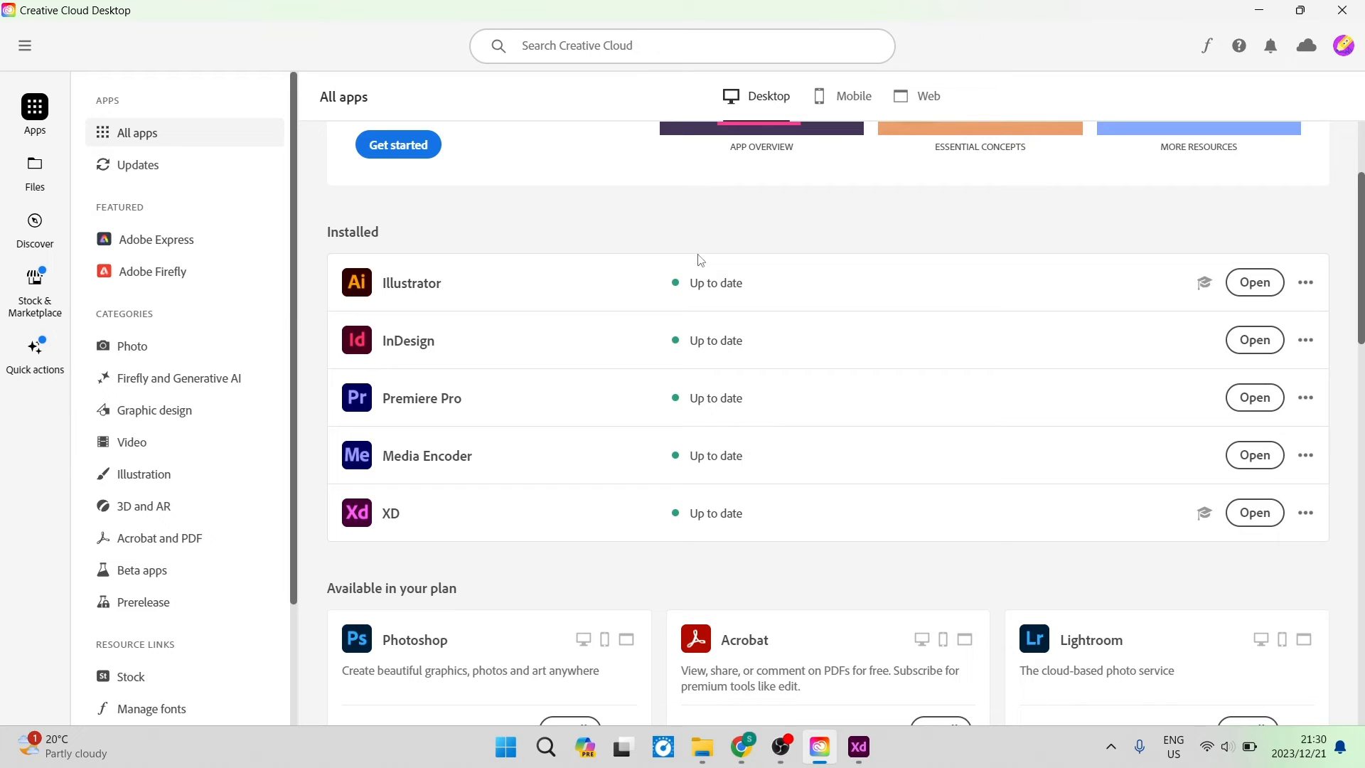
mouse_move(525, 320)
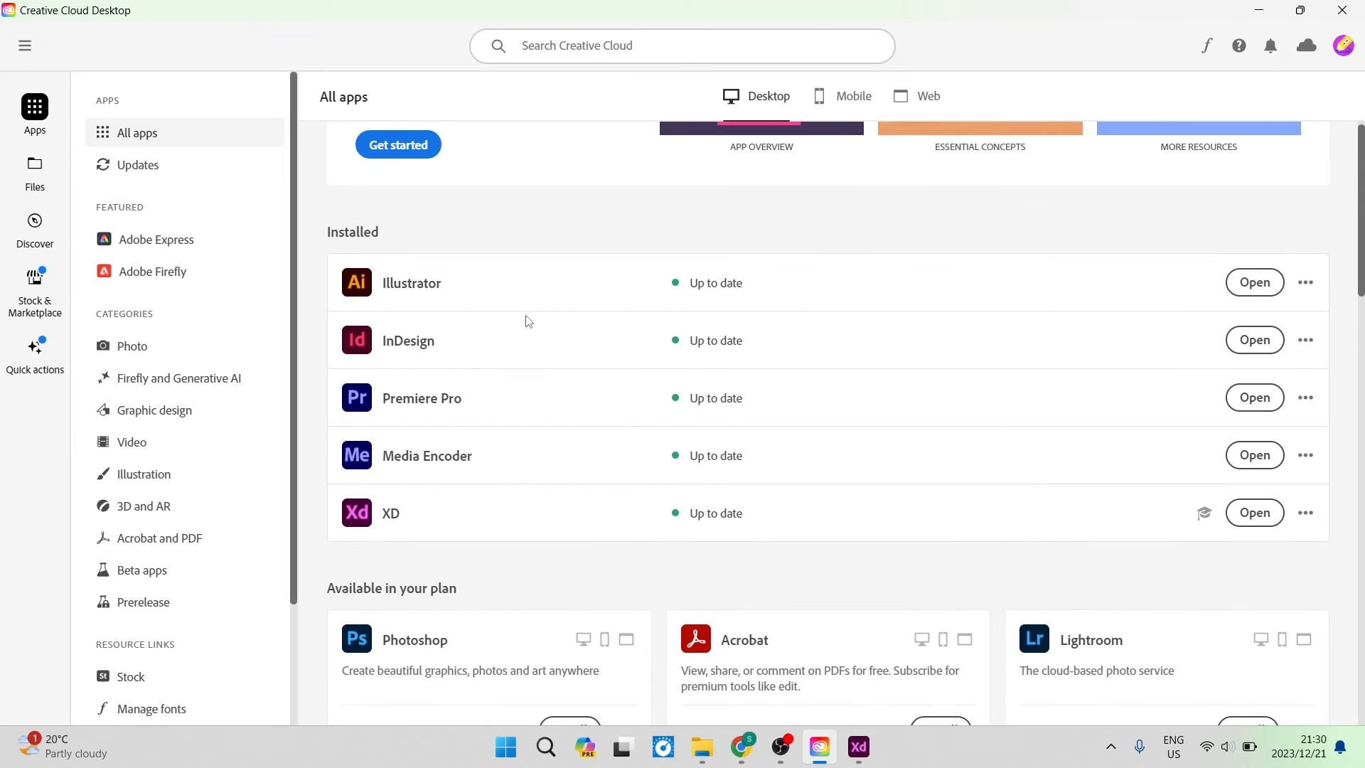
scroll(down, 3)
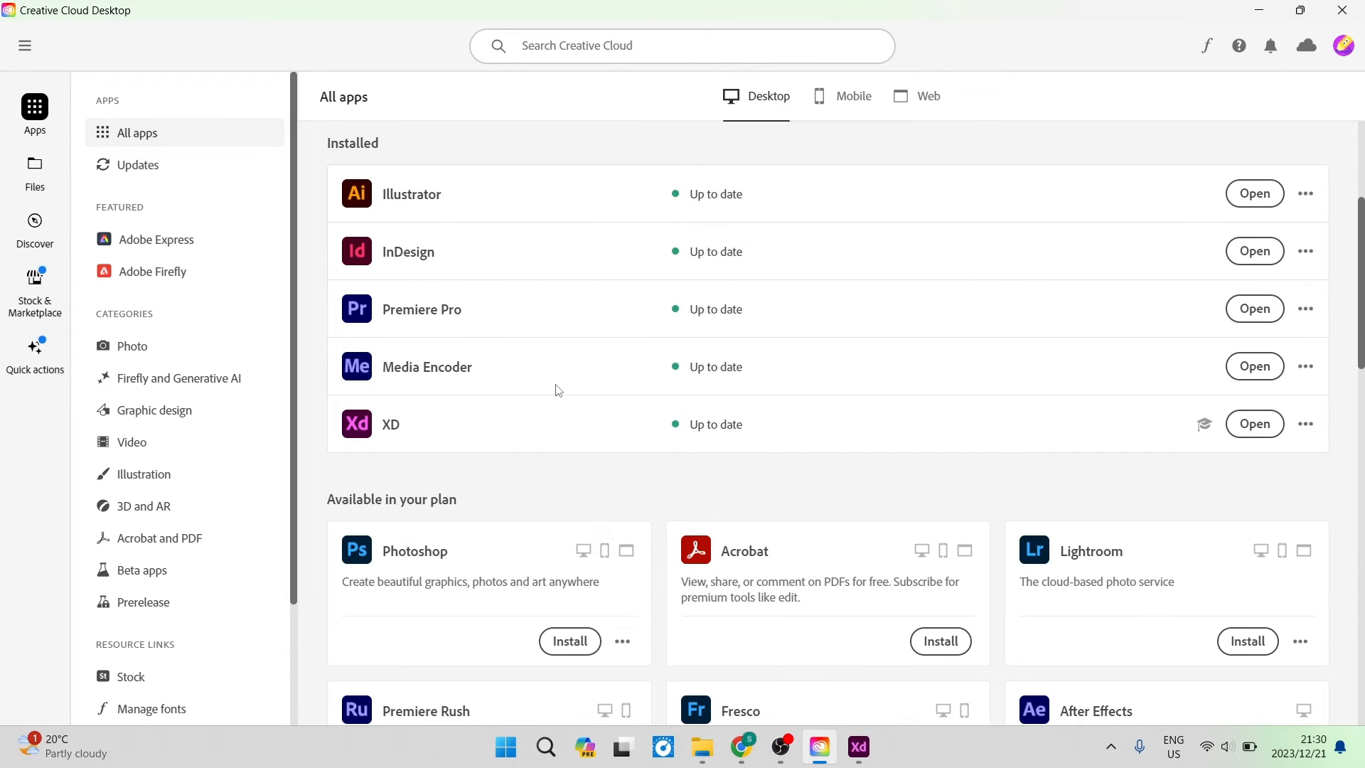
scroll(down, 3)
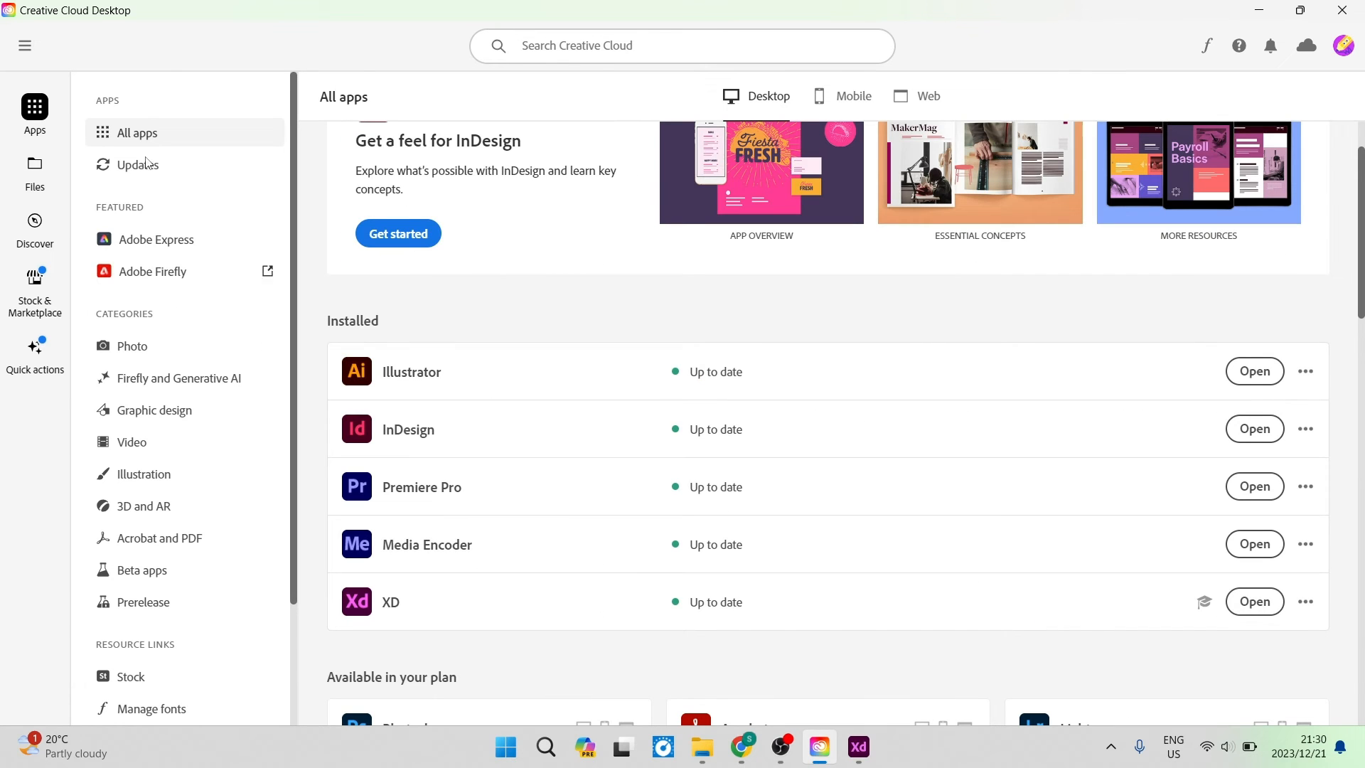
scroll(down, 3)
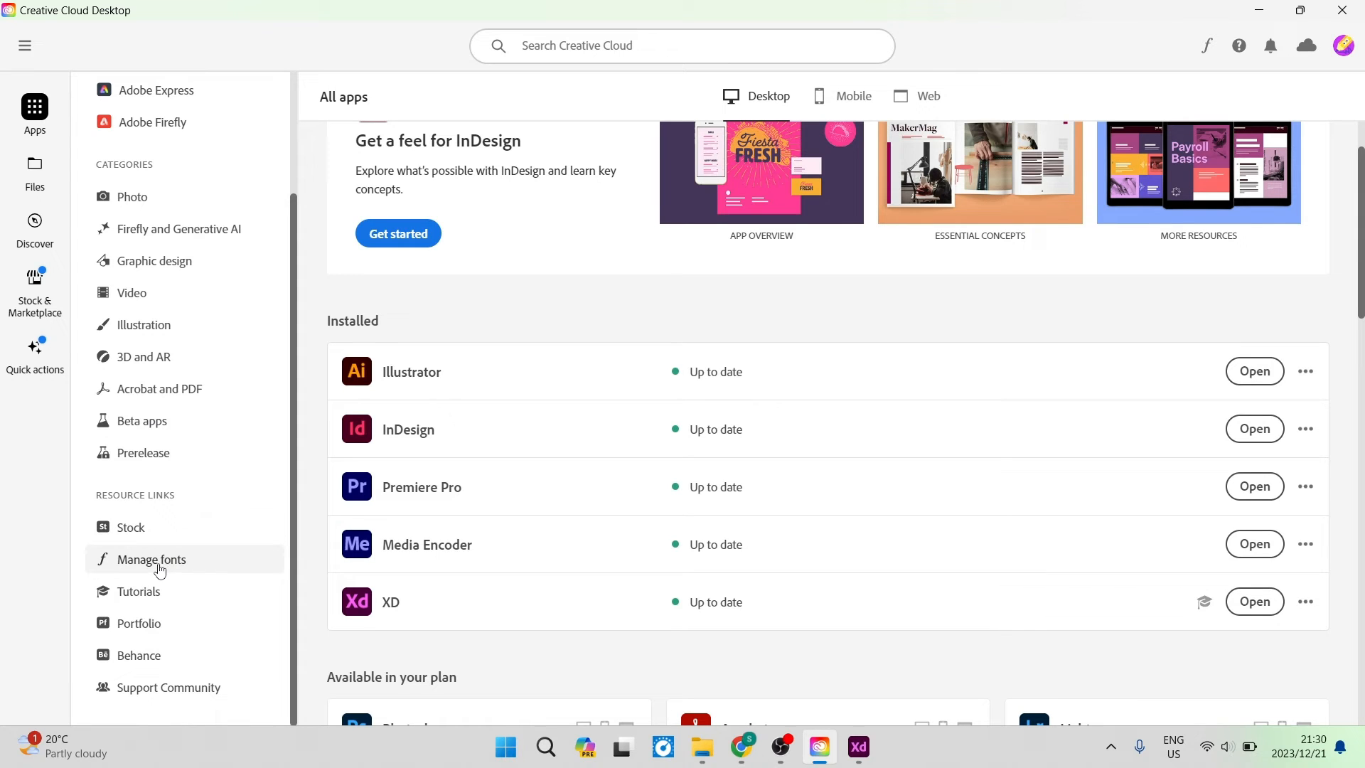
- Show the Added Fonts list with P22 Frenzy, Goodchild Pro, Brevia and Hobeaux Rococeaux
click(149, 558)
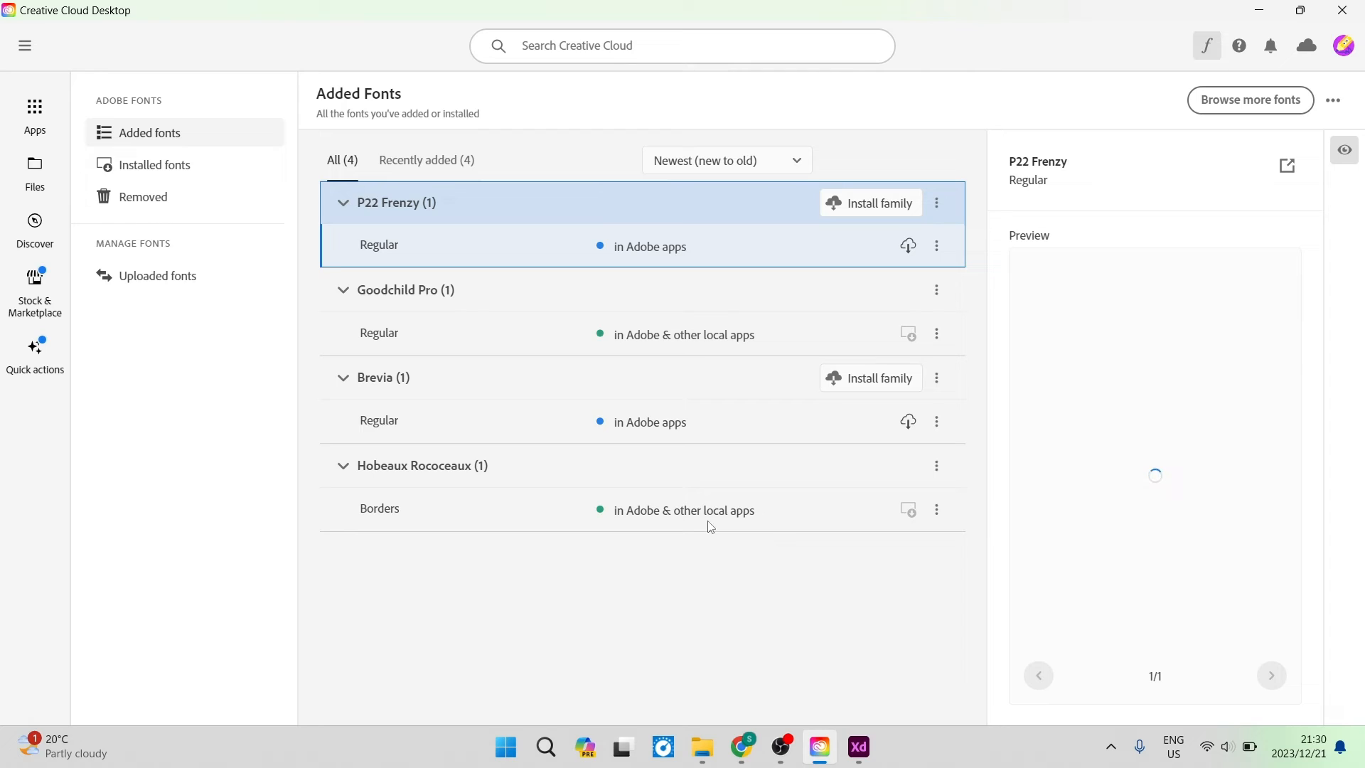
mouse_move(727, 461)
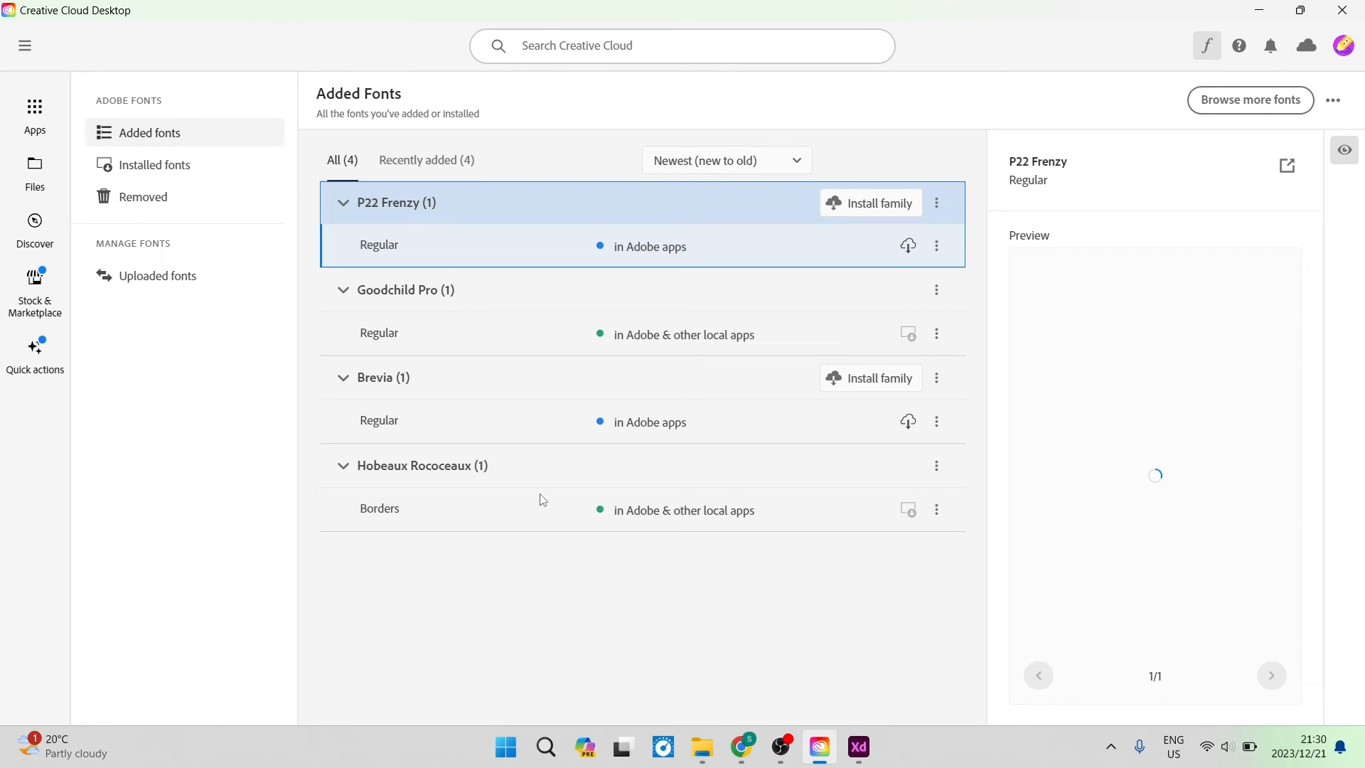
mouse_move(1255, 111)
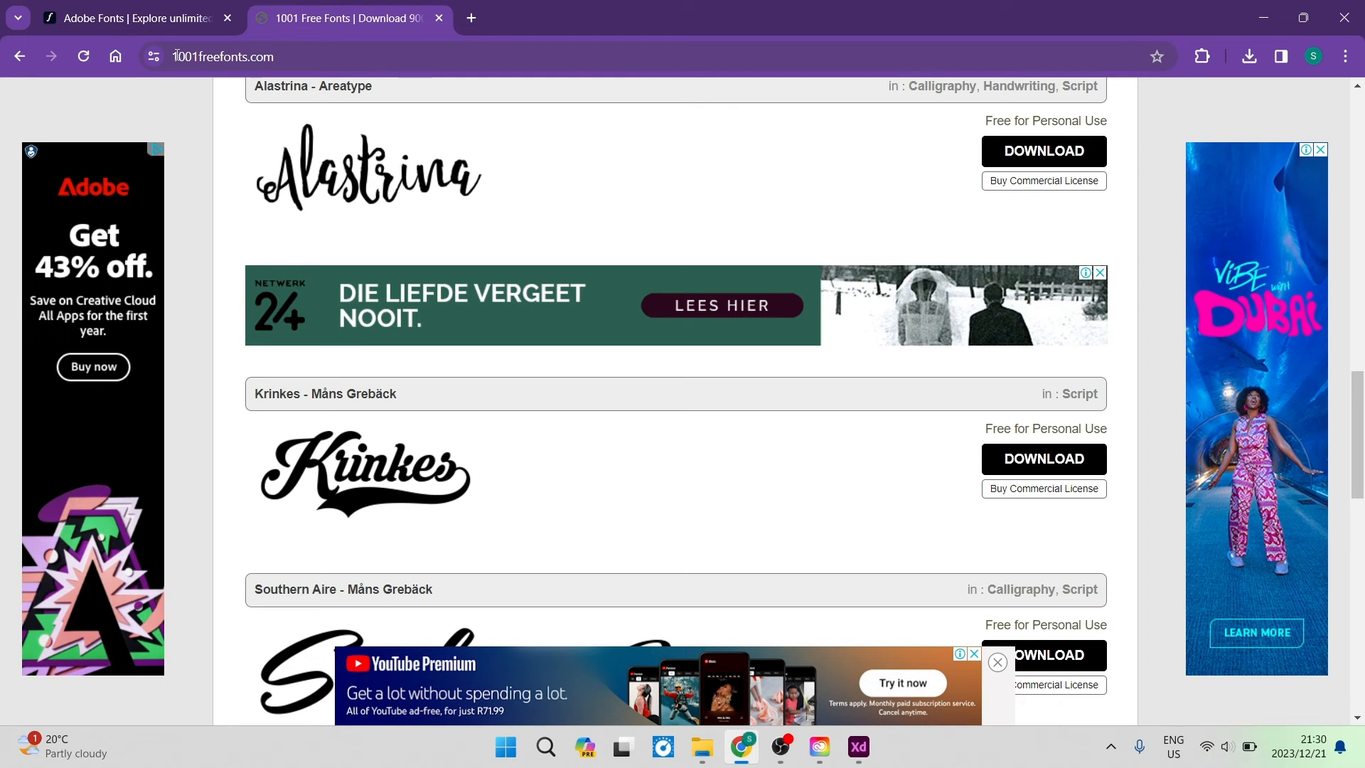
- On Adobe Fonts, add the trending Siruca Regular font to my Adobe apps
click(131, 18)
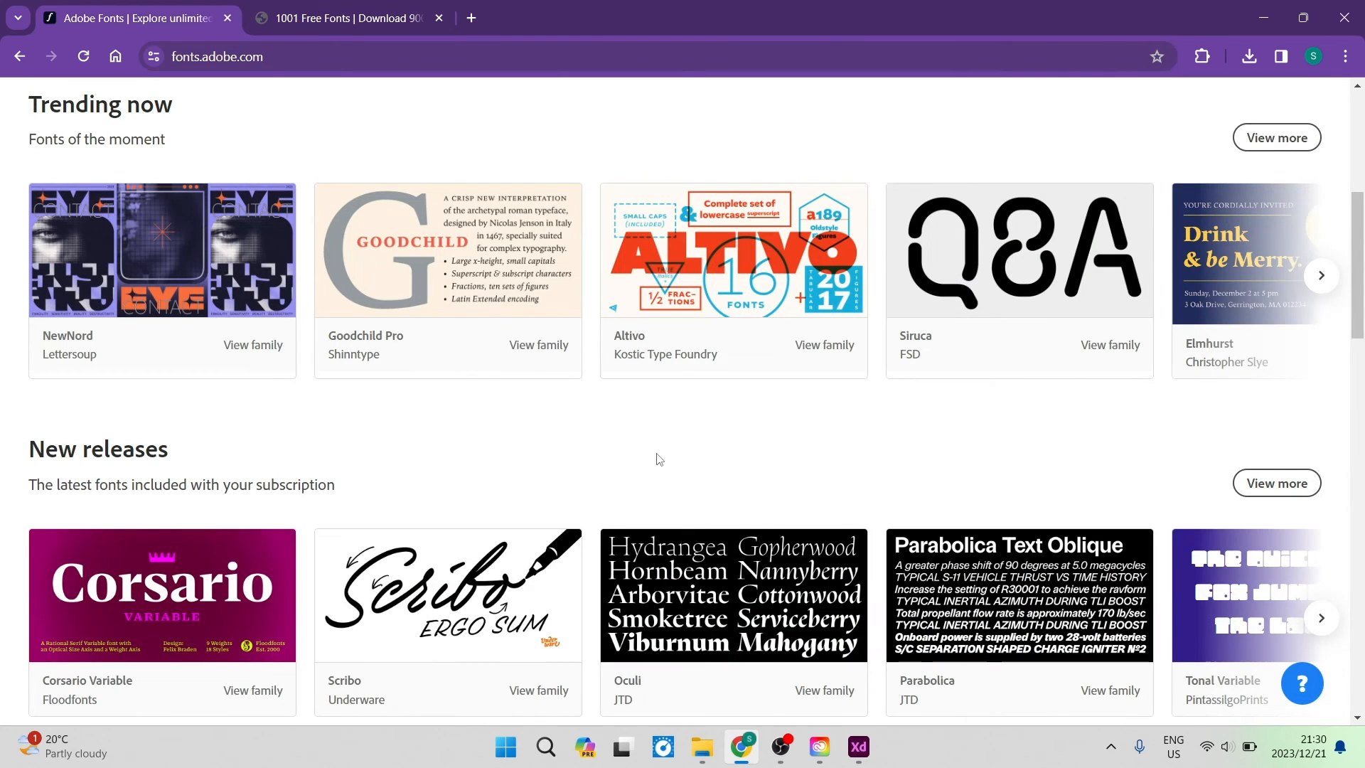
scroll(down, 3)
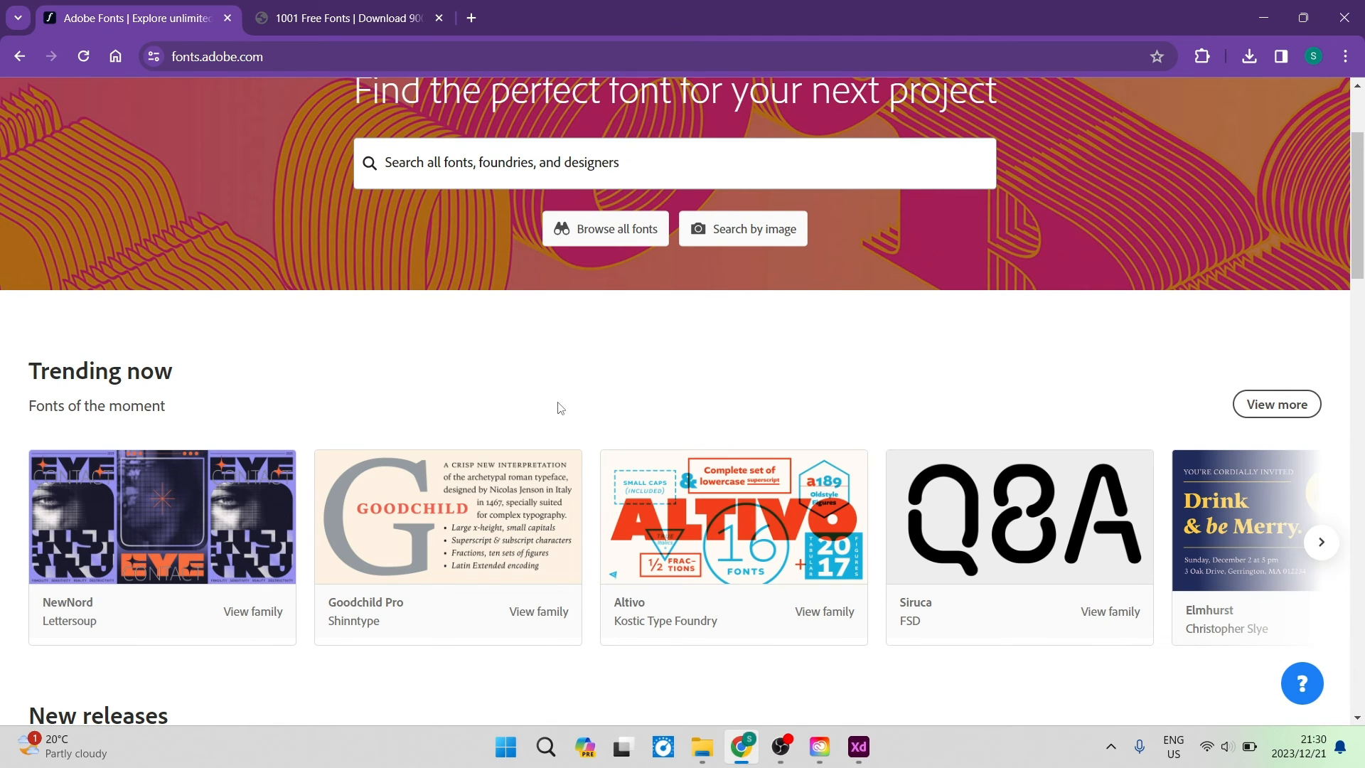
scroll(down, 3)
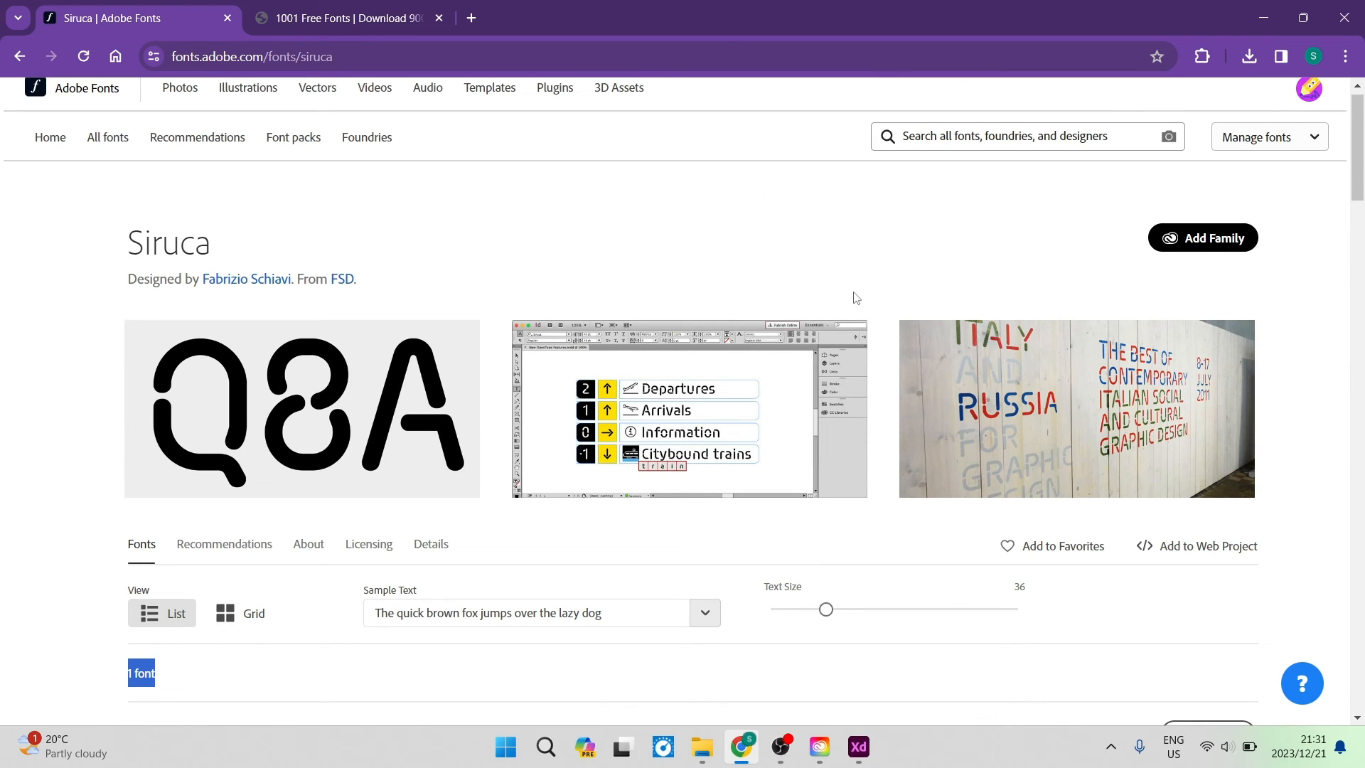
mouse_move(1203, 238)
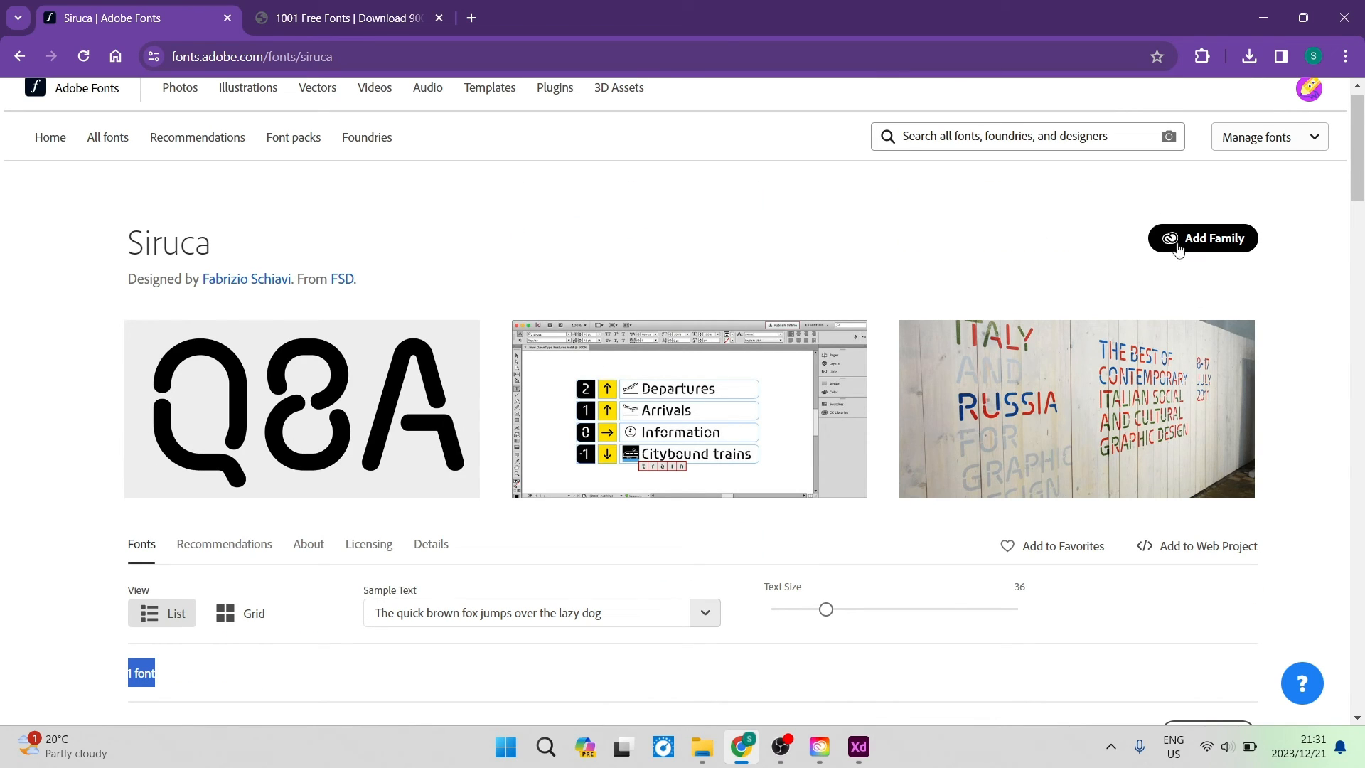
mouse_move(816, 168)
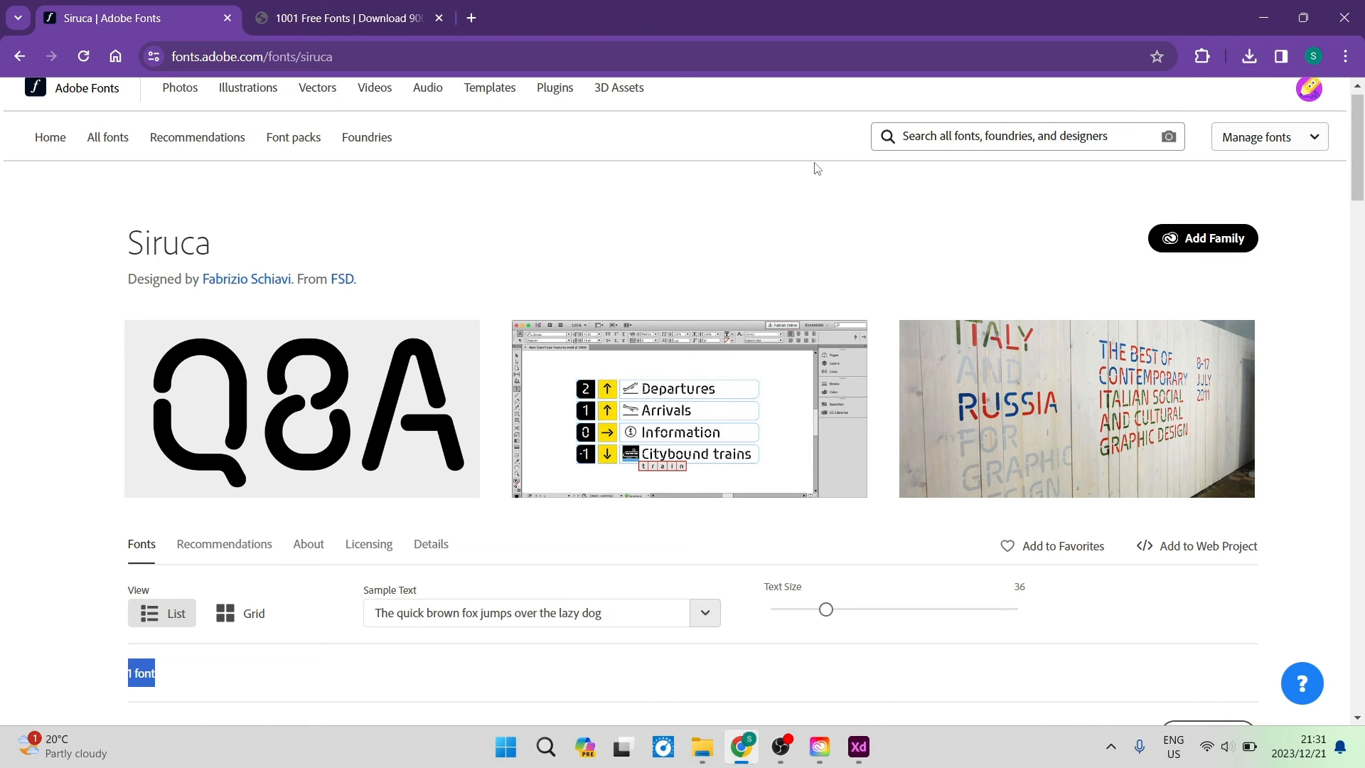
scroll(down, 3)
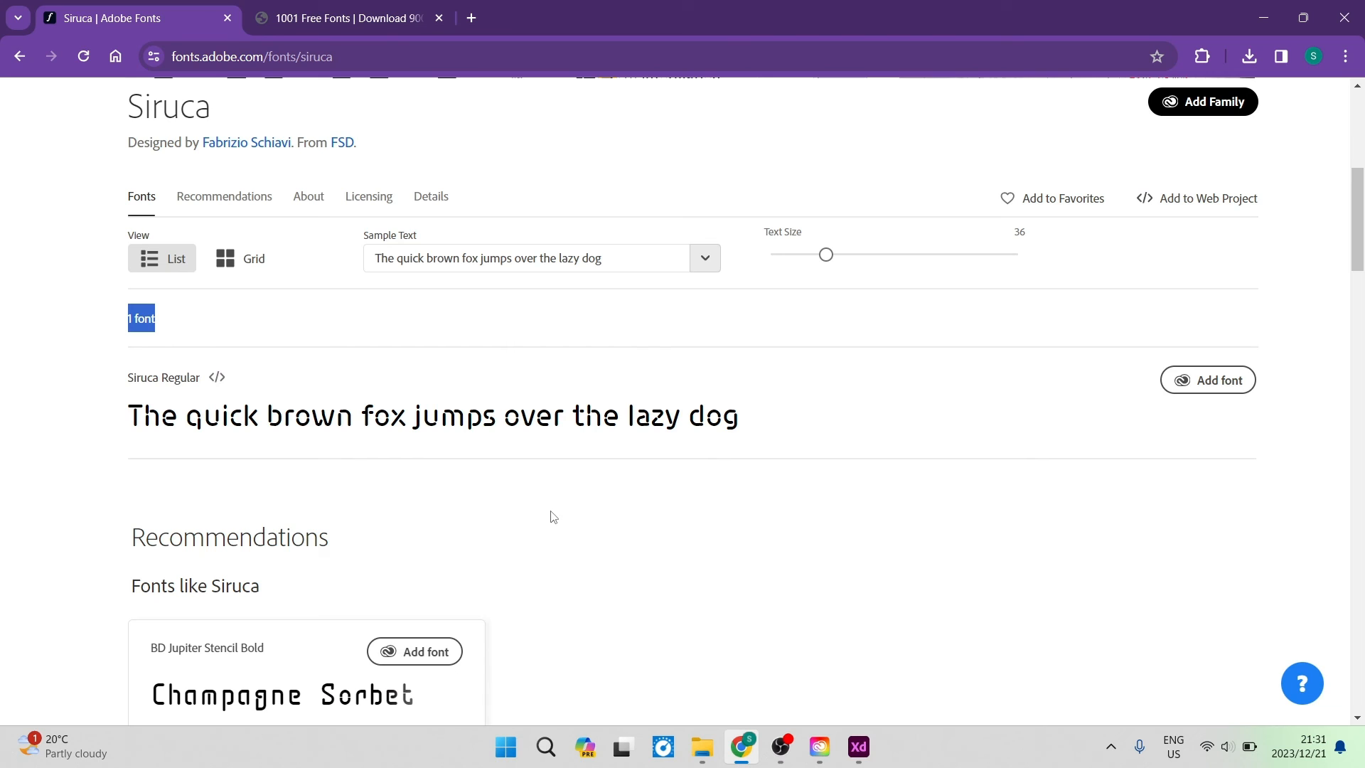
mouse_move(666, 520)
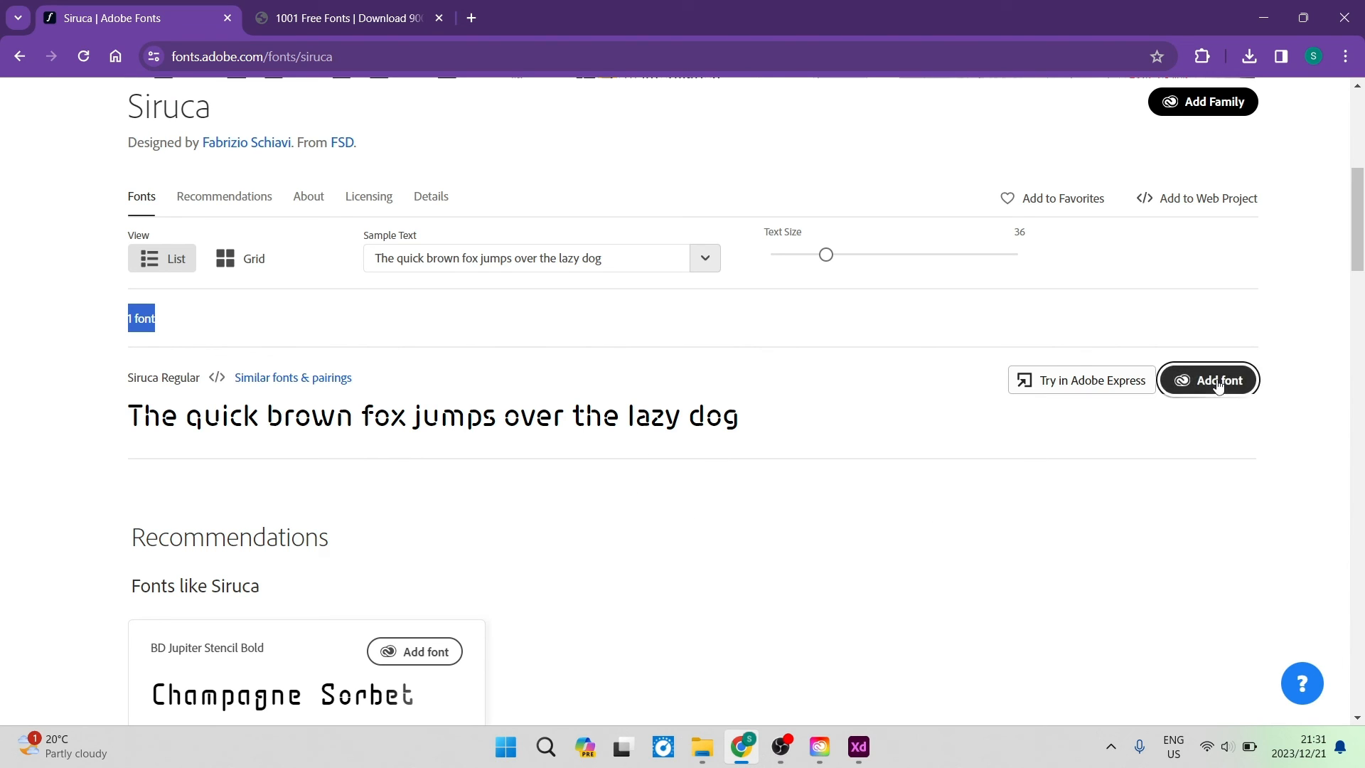
click(1217, 385)
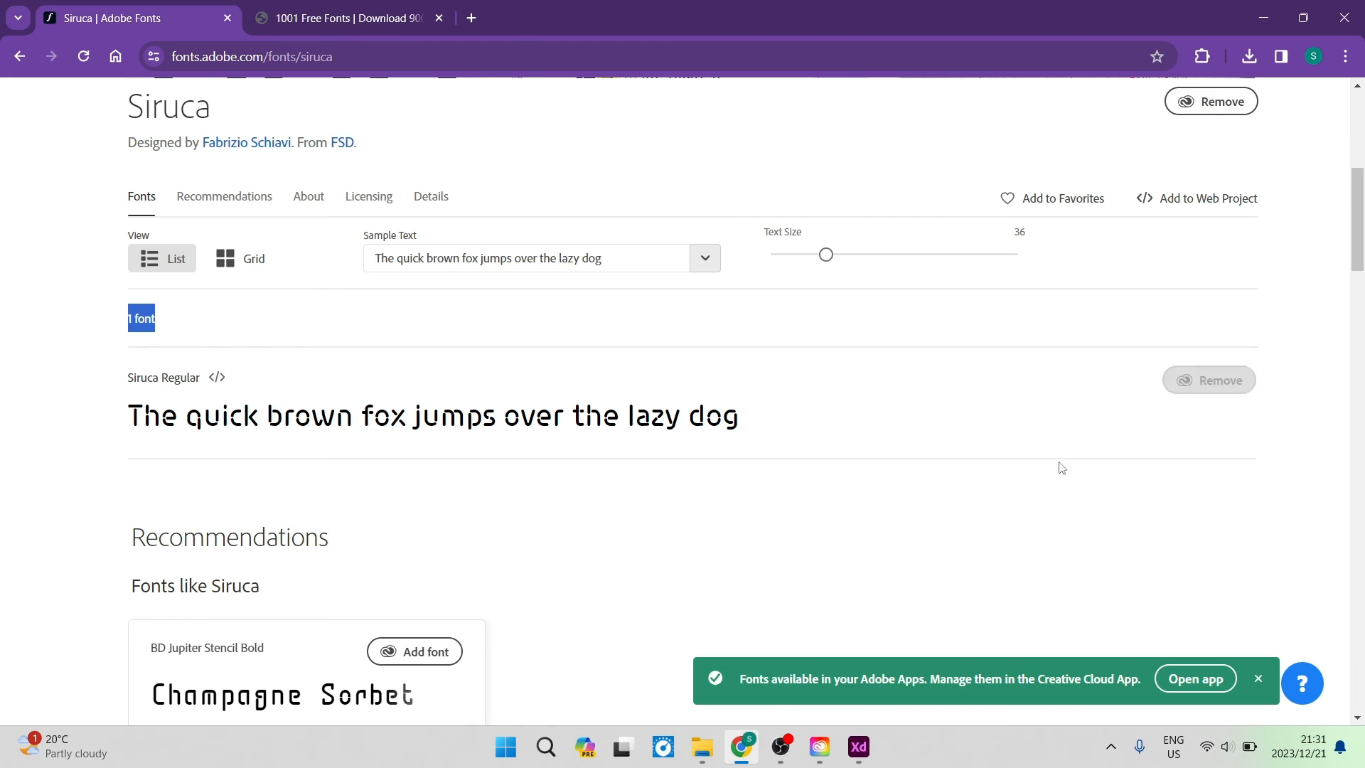
mouse_move(163, 377)
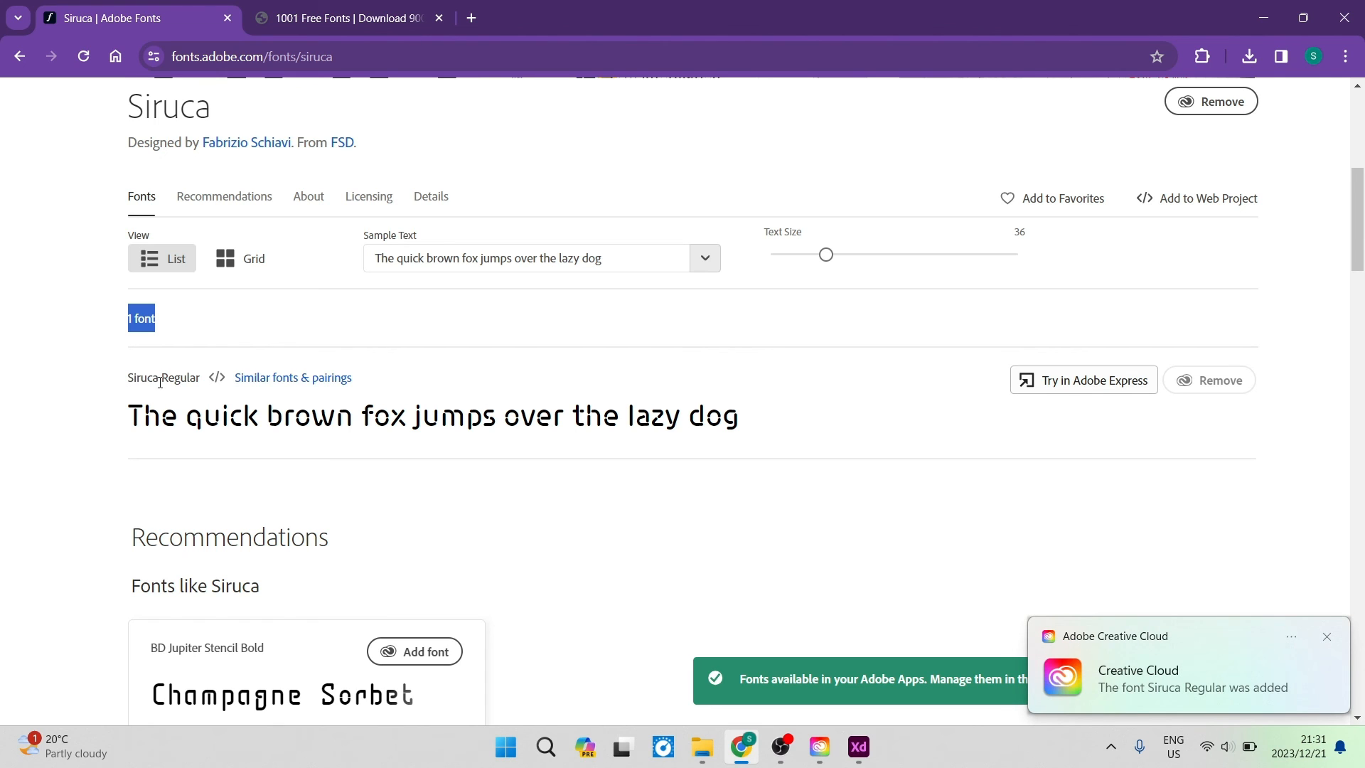
- Return to XD and set the 'Font Styles' text in the Siruca font family
click(857, 747)
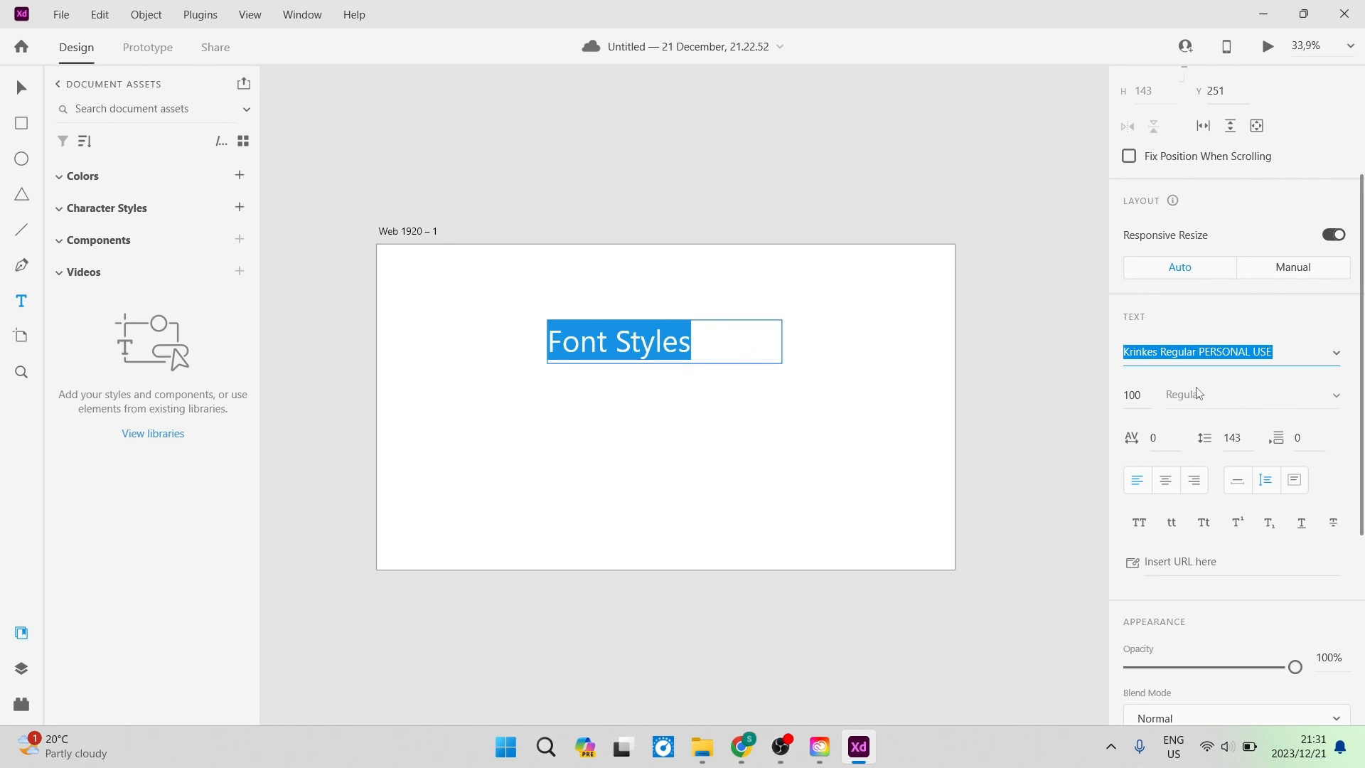
text(SimSun-ExtB)
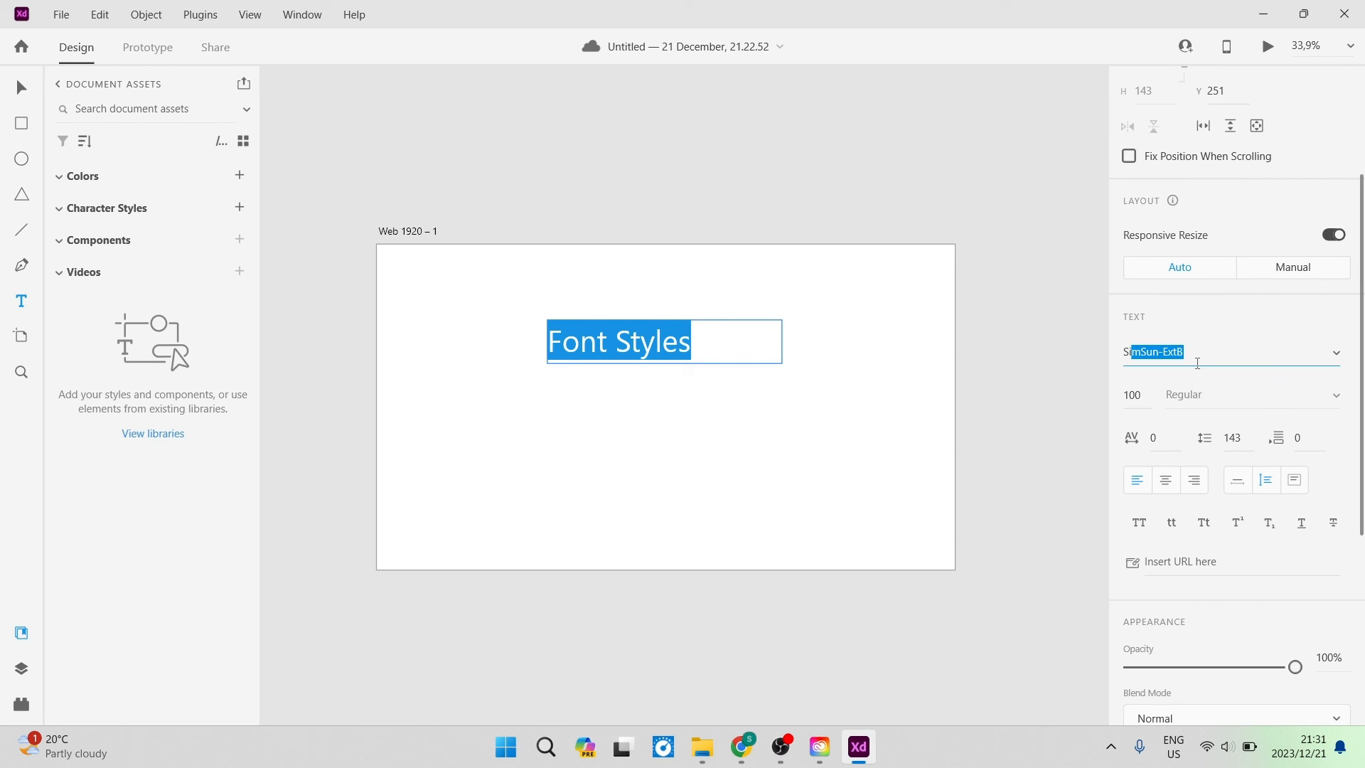
text(Siruca)
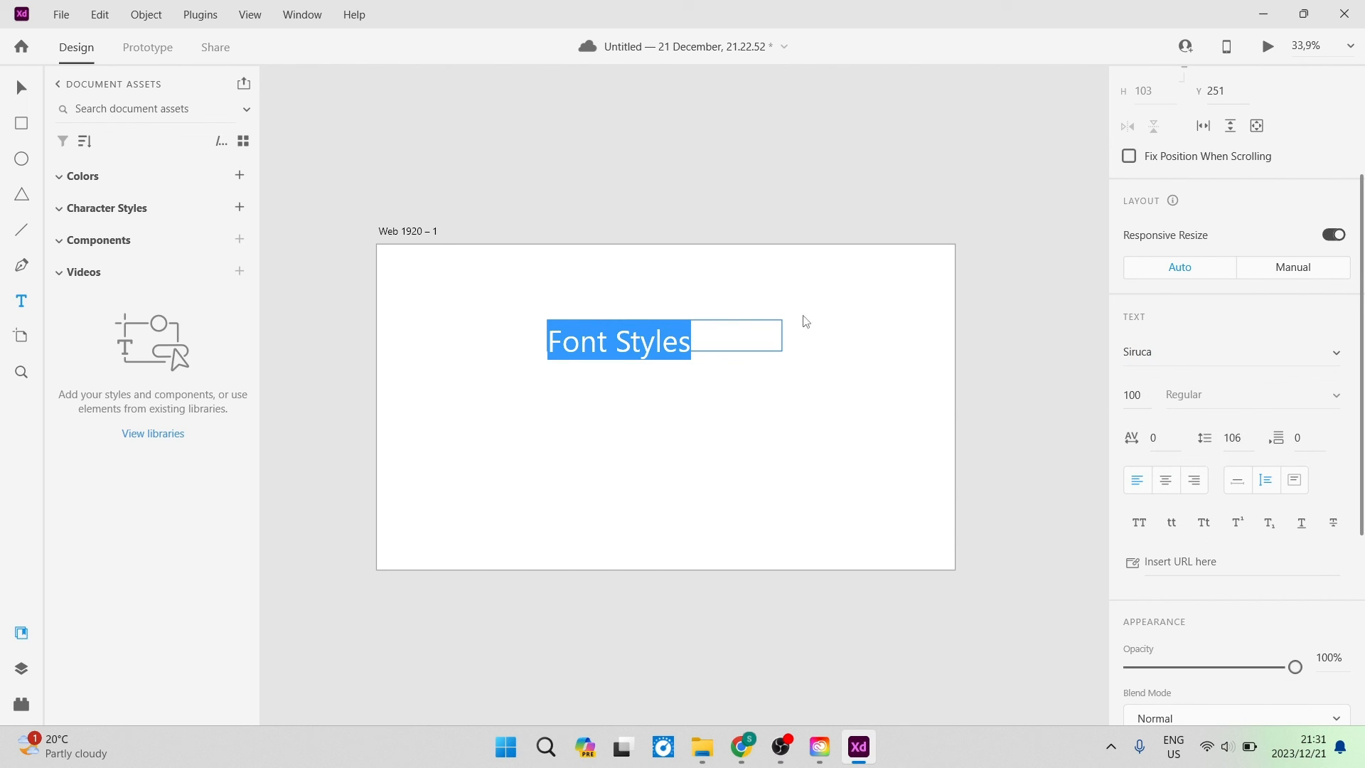
mouse_move(354, 270)
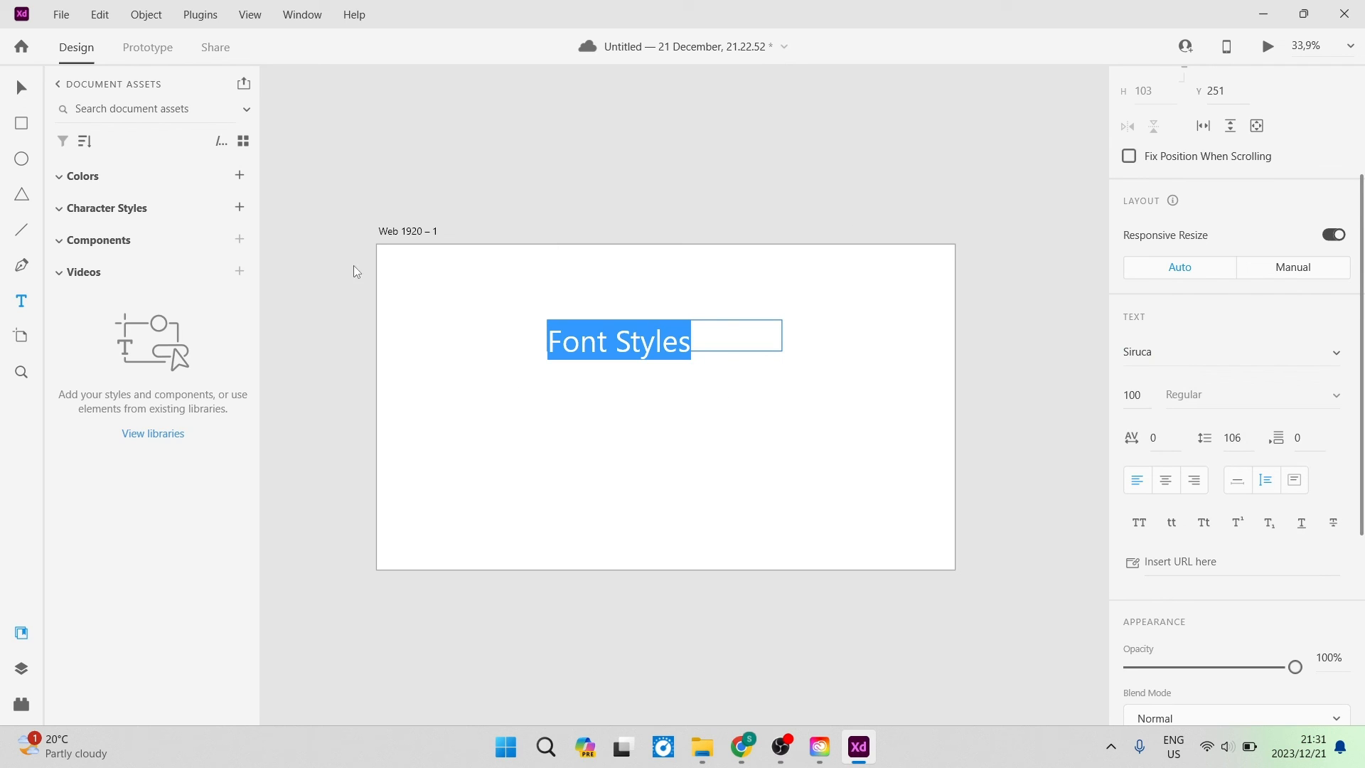
mouse_move(878, 231)
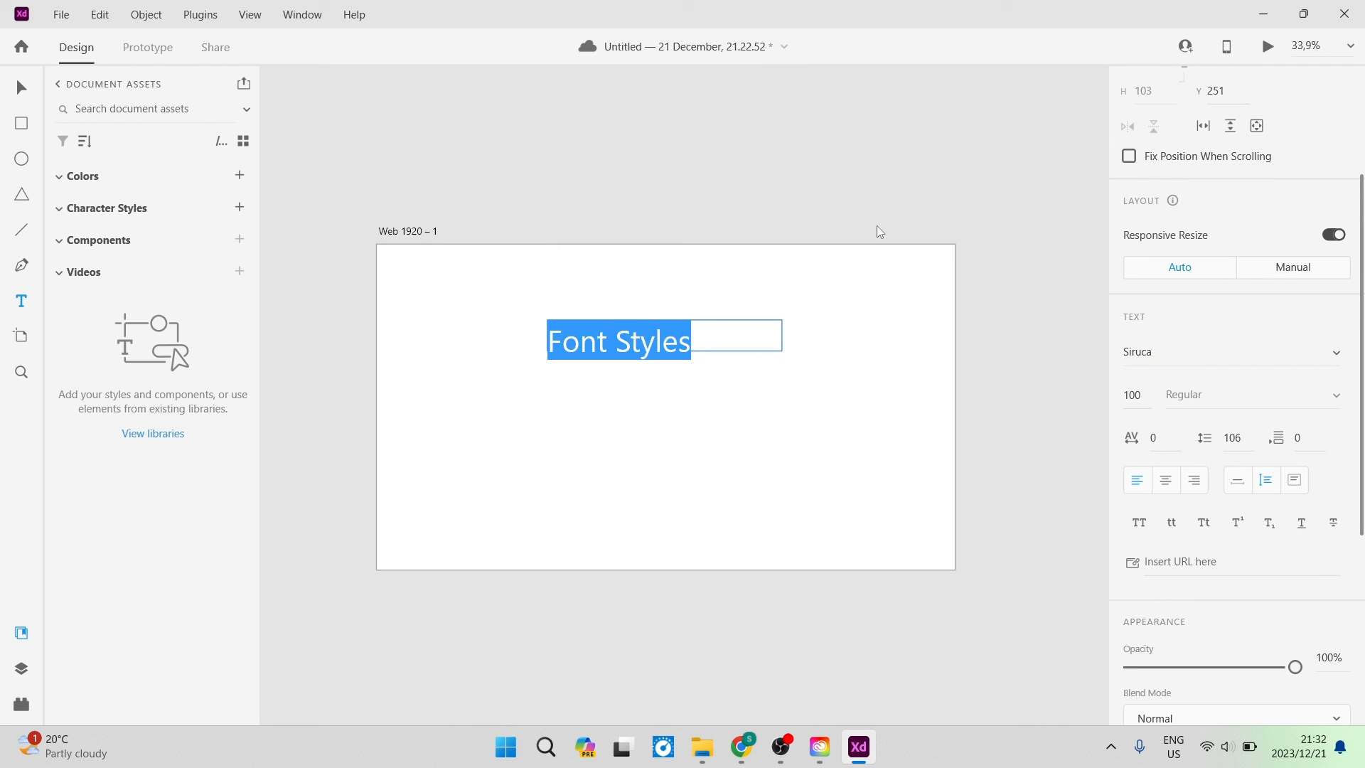
mouse_move(948, 184)
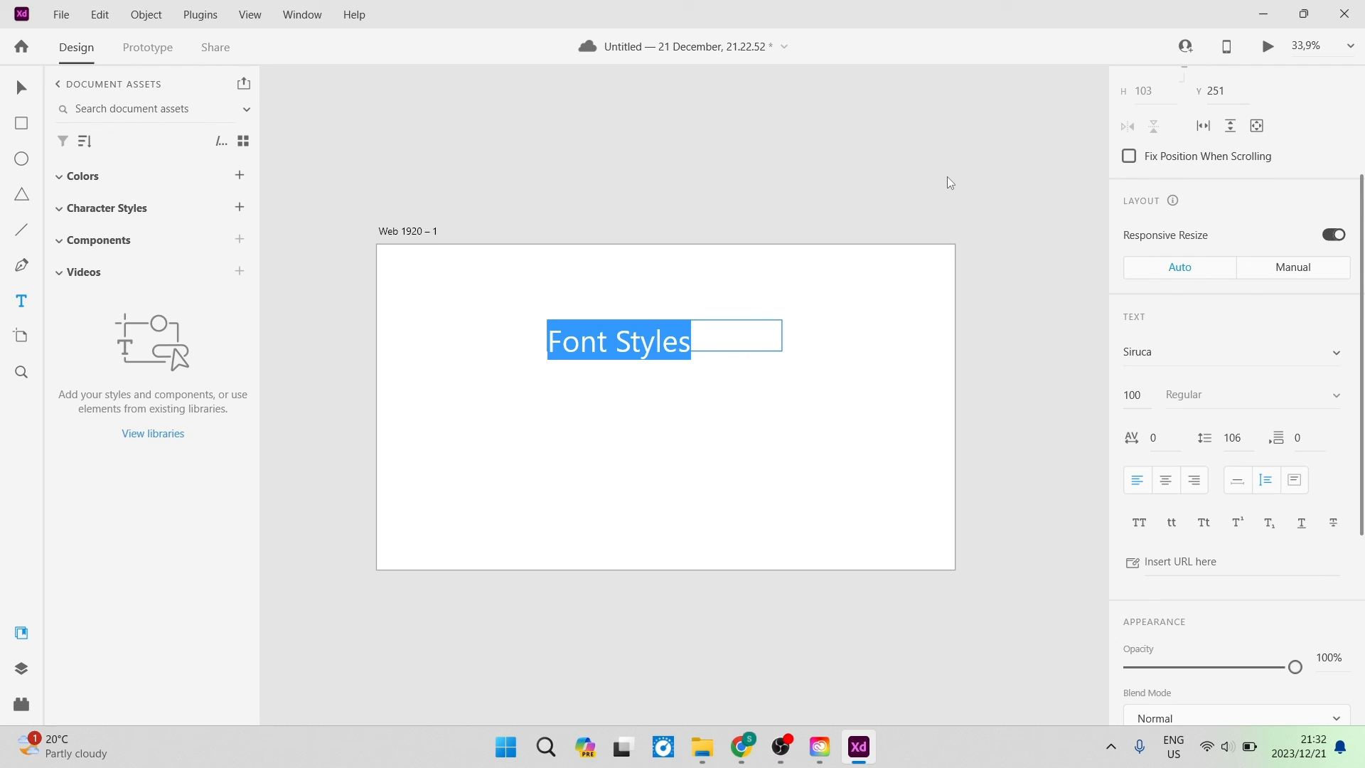